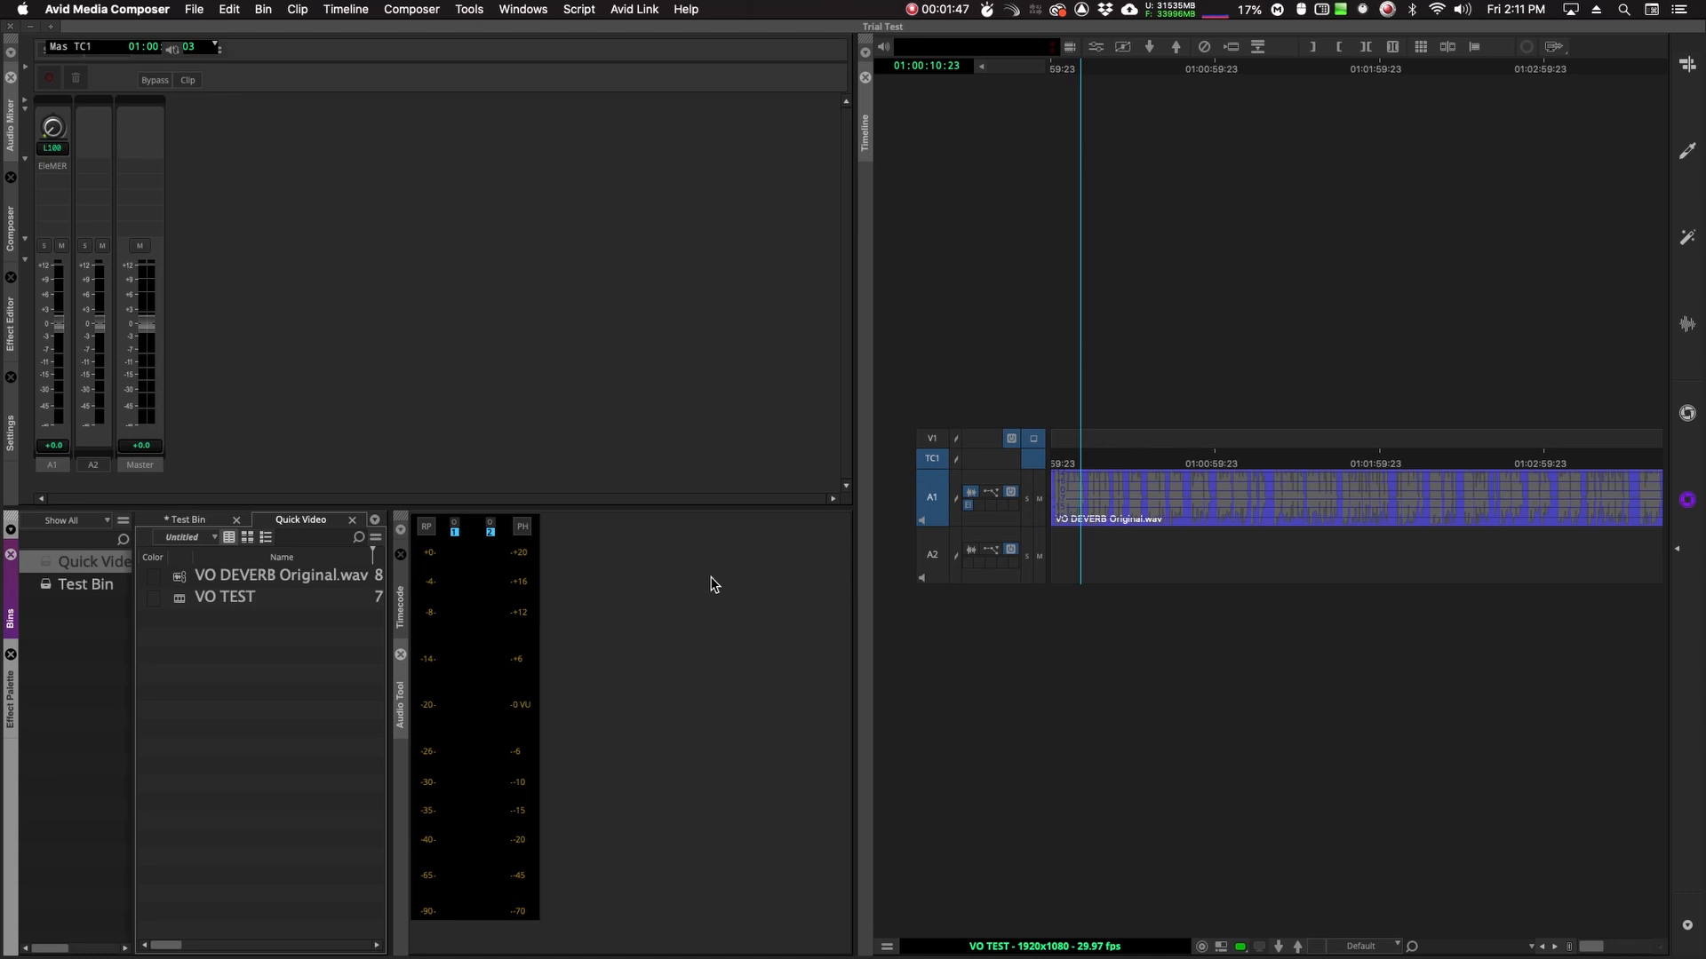
pyautogui.moveTo(345, 285)
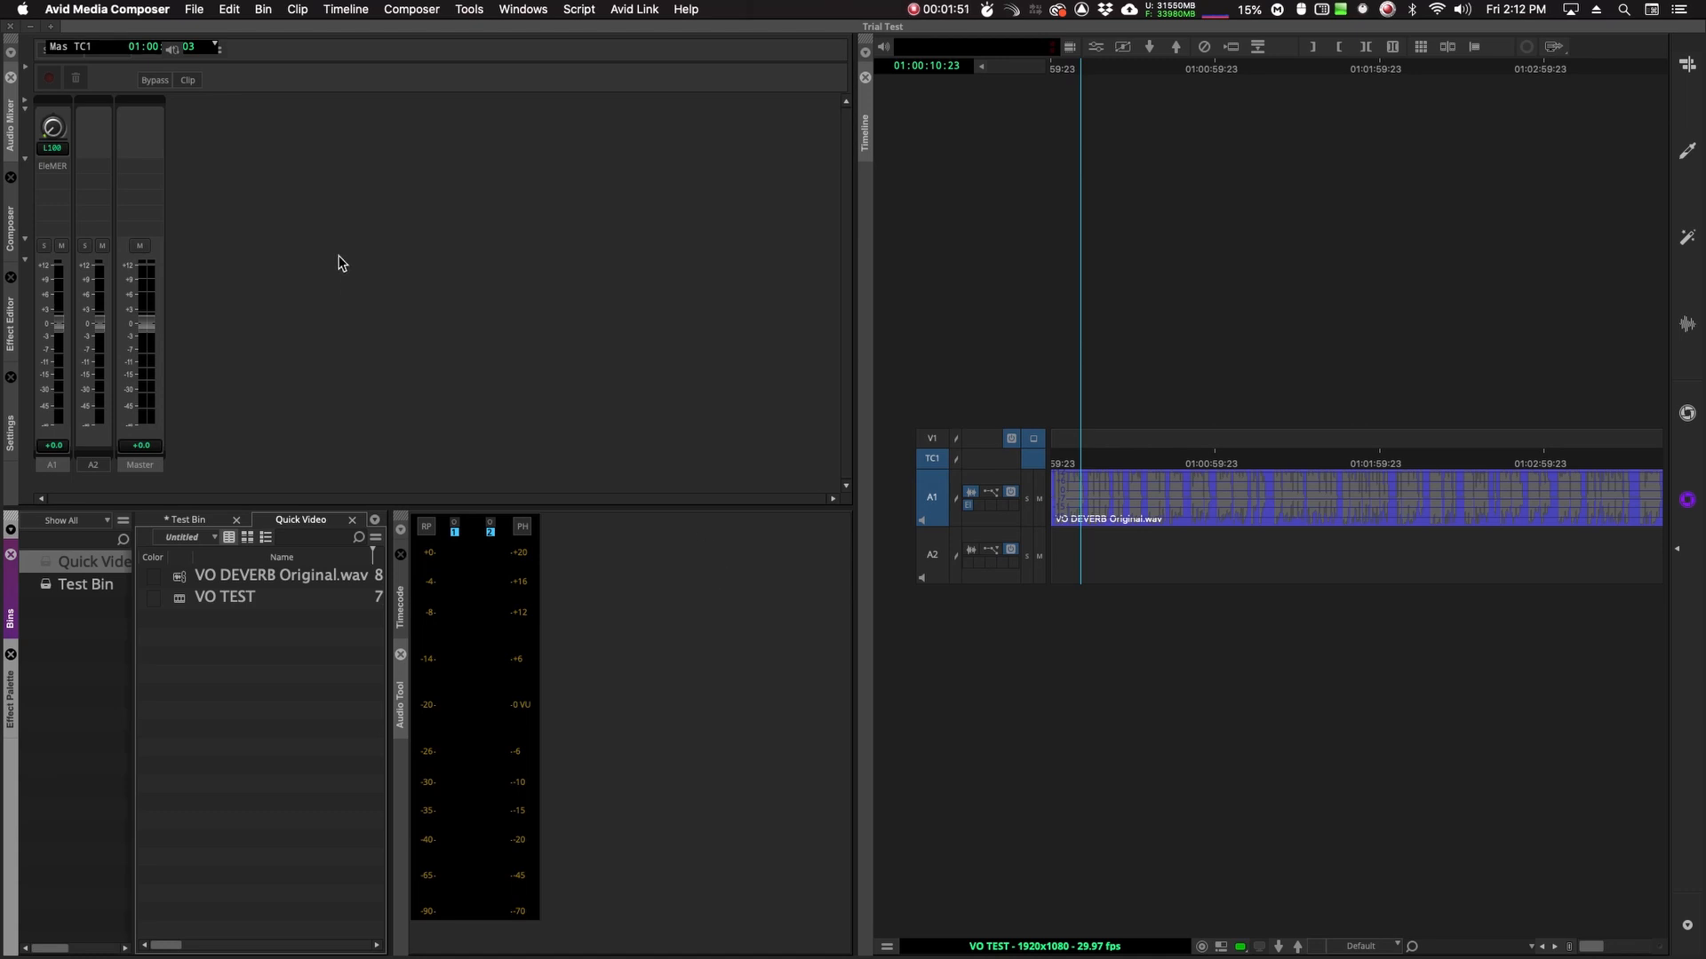
pyautogui.moveTo(62, 175)
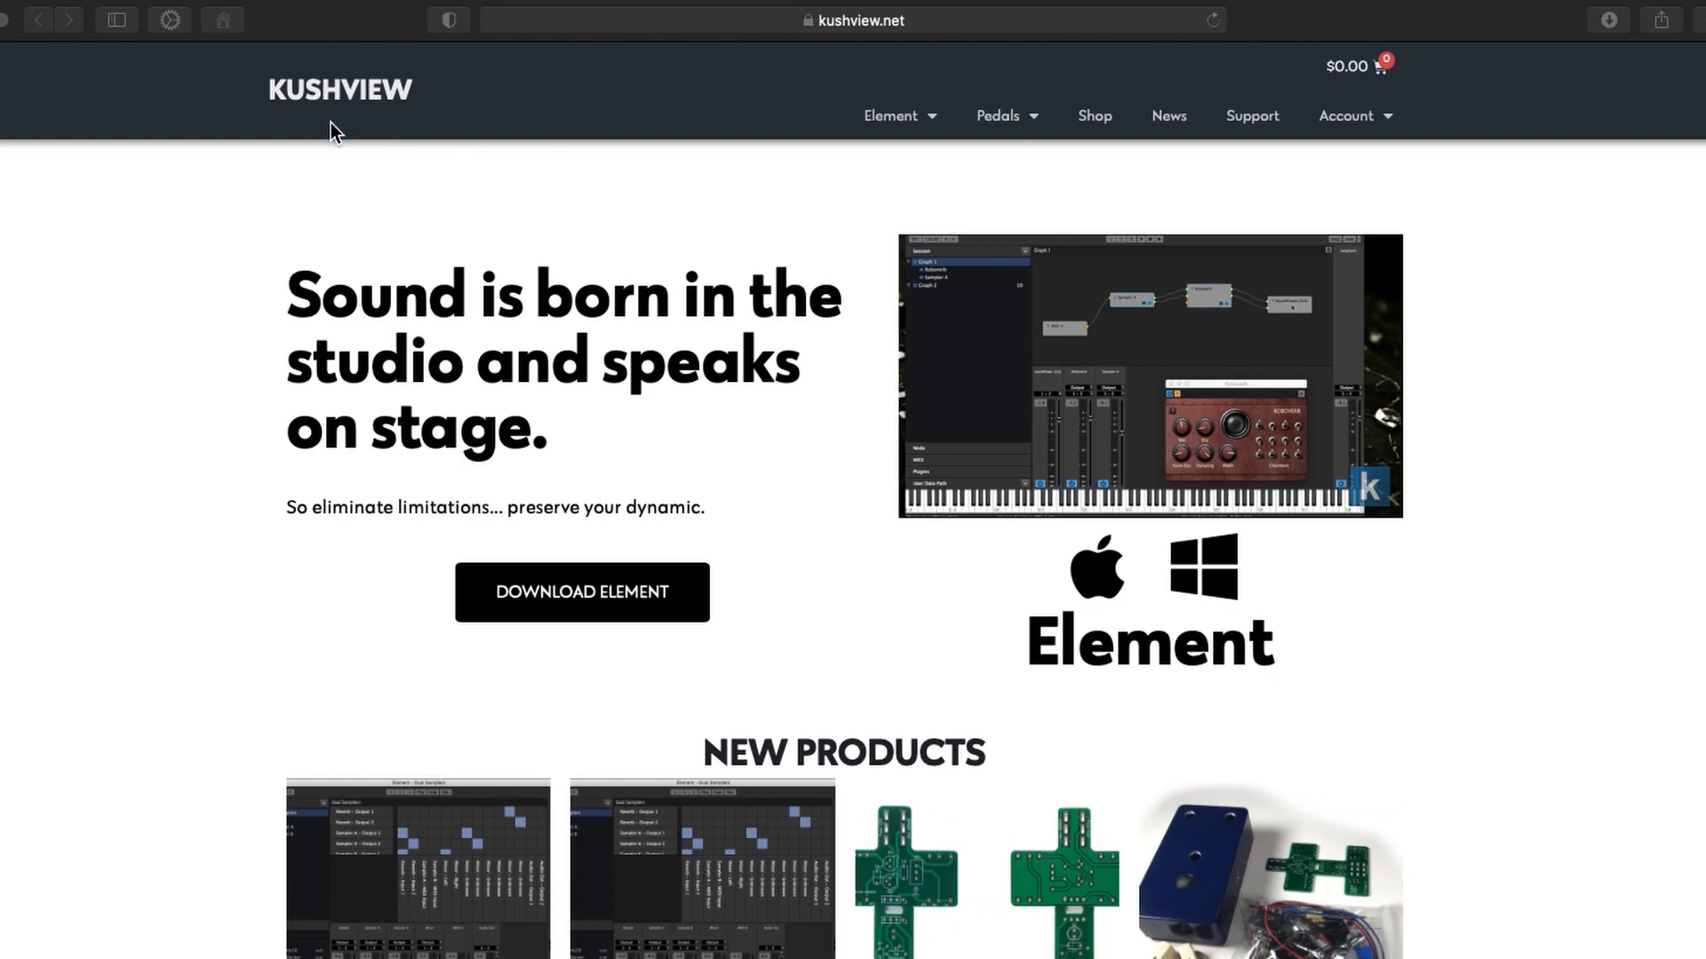
pyautogui.moveTo(771, 510)
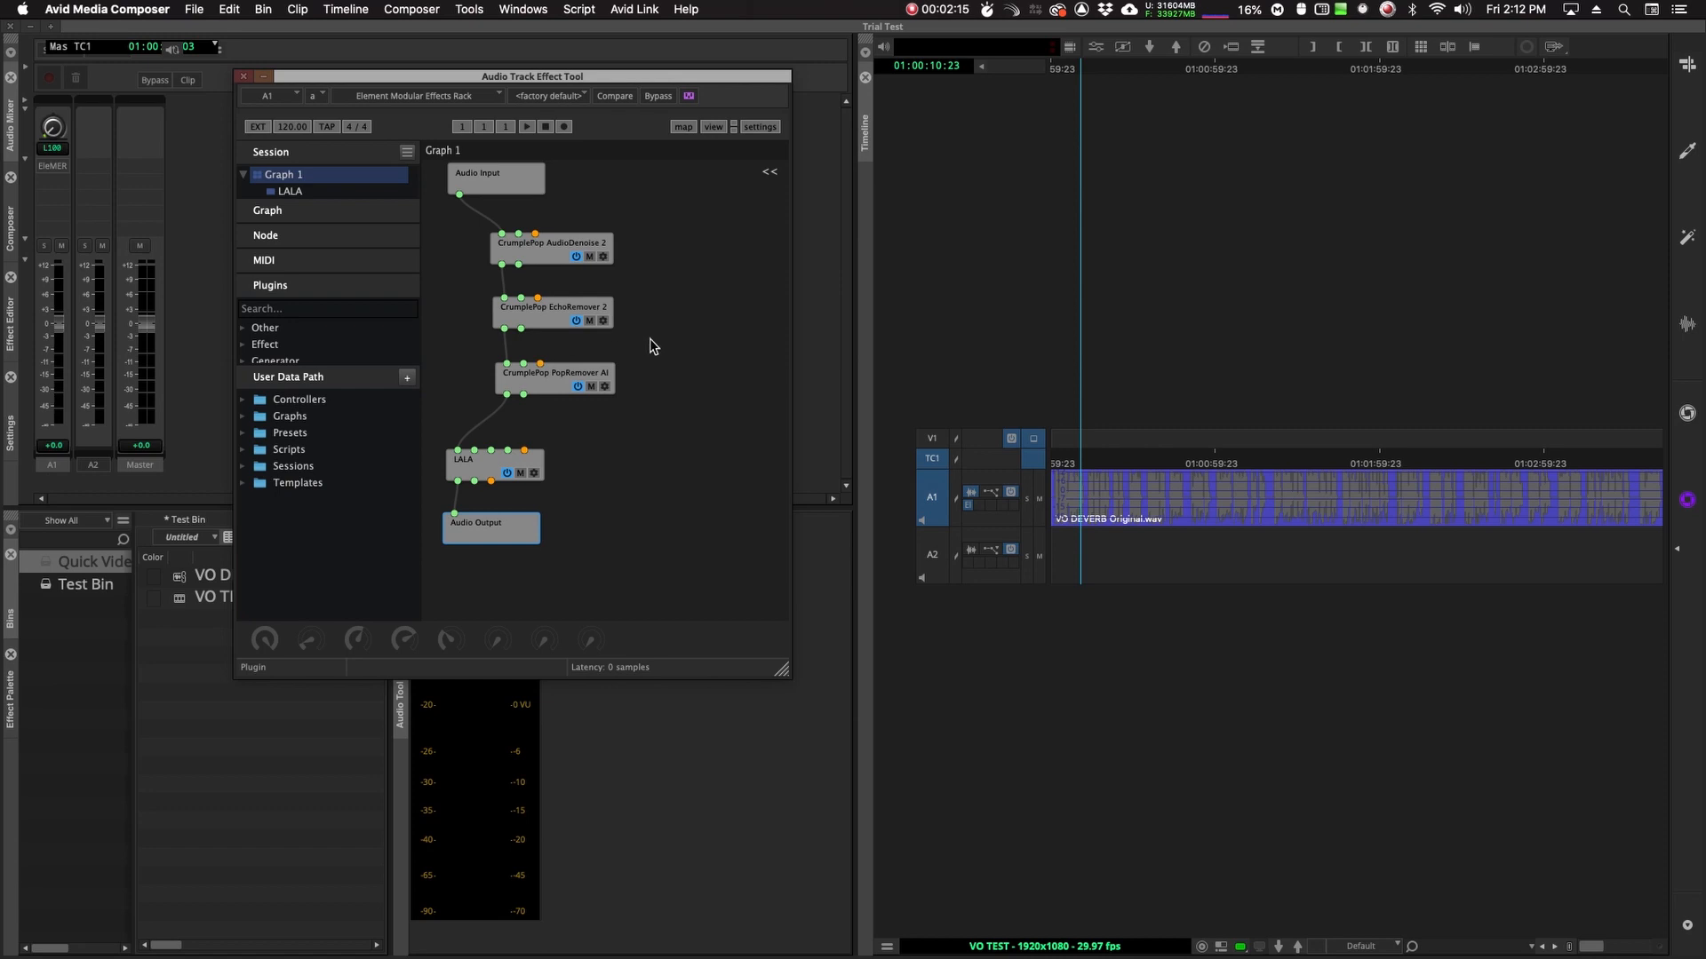
pyautogui.moveTo(610, 84)
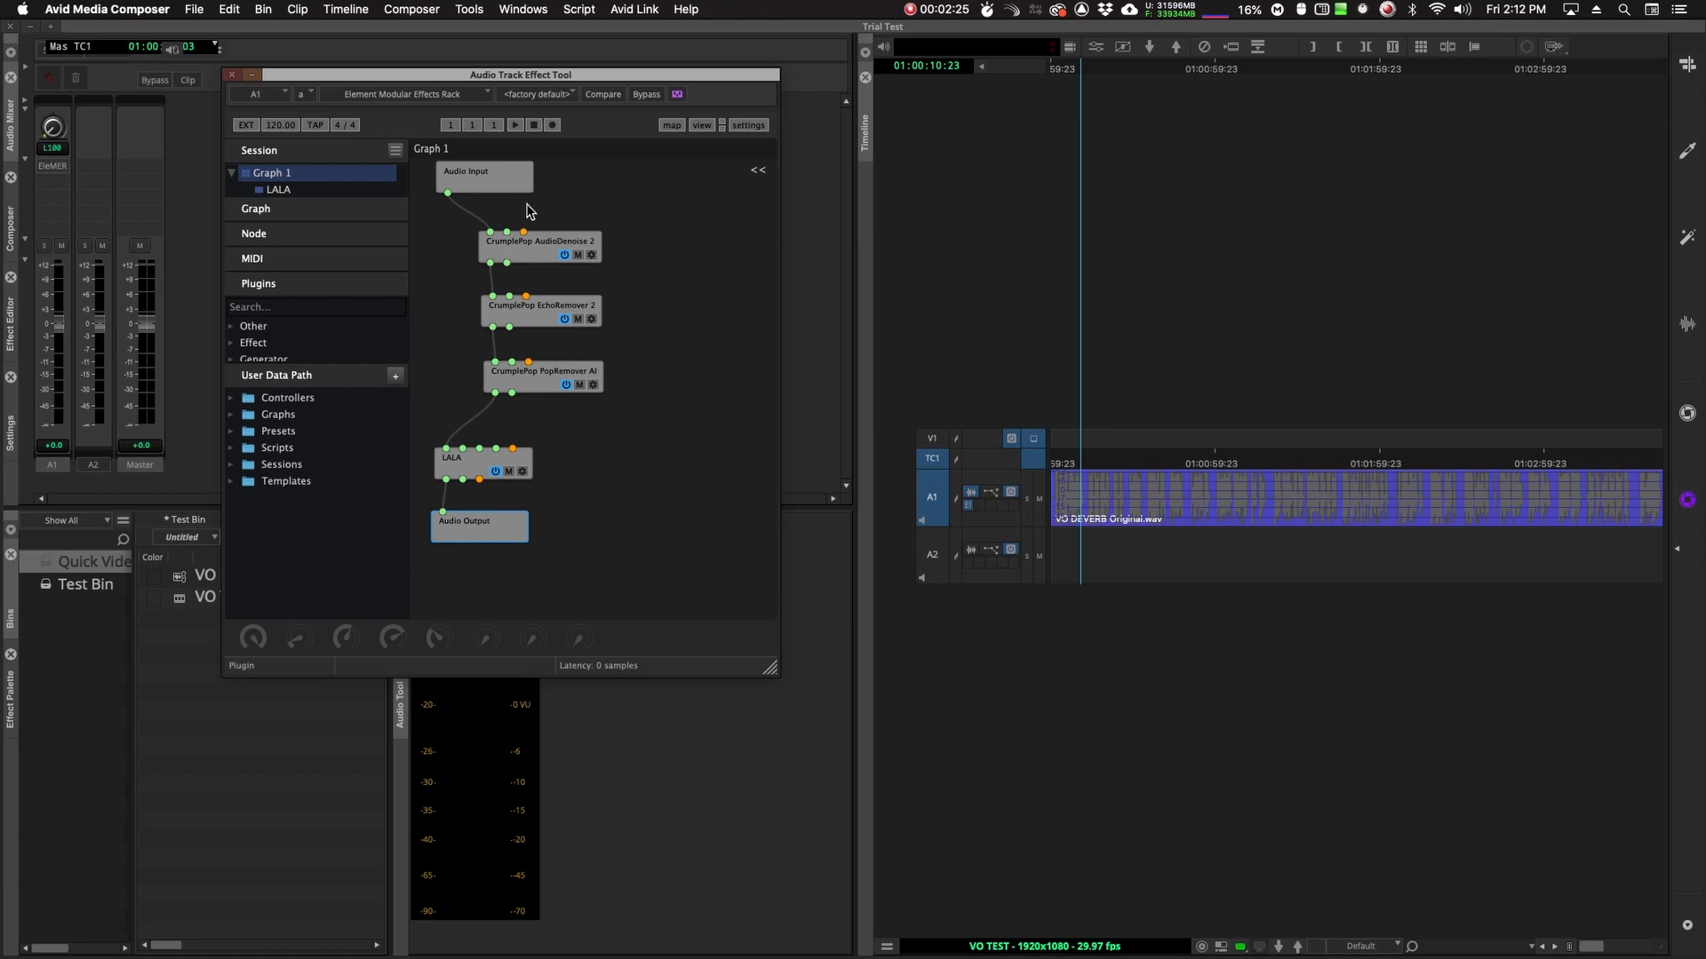
pyautogui.moveTo(494, 392)
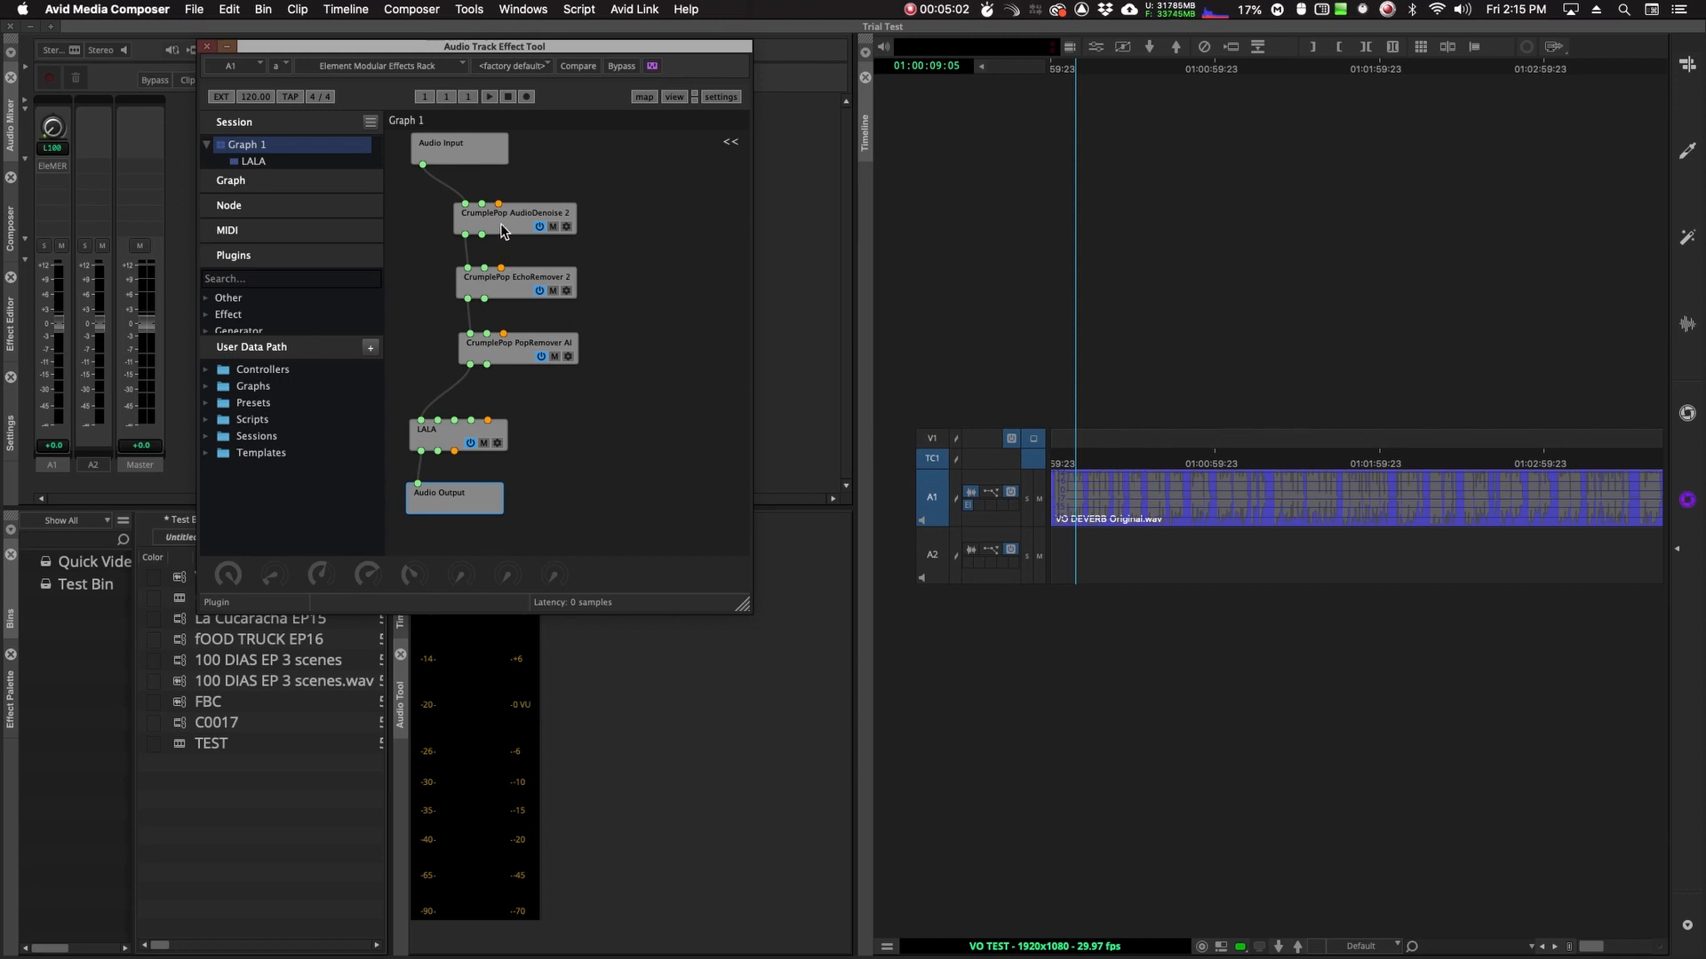
# Open the AudioDenoise 2 and next CrumplePop plugin control panels from the rack graph.
pyautogui.doubleClick(516, 213)
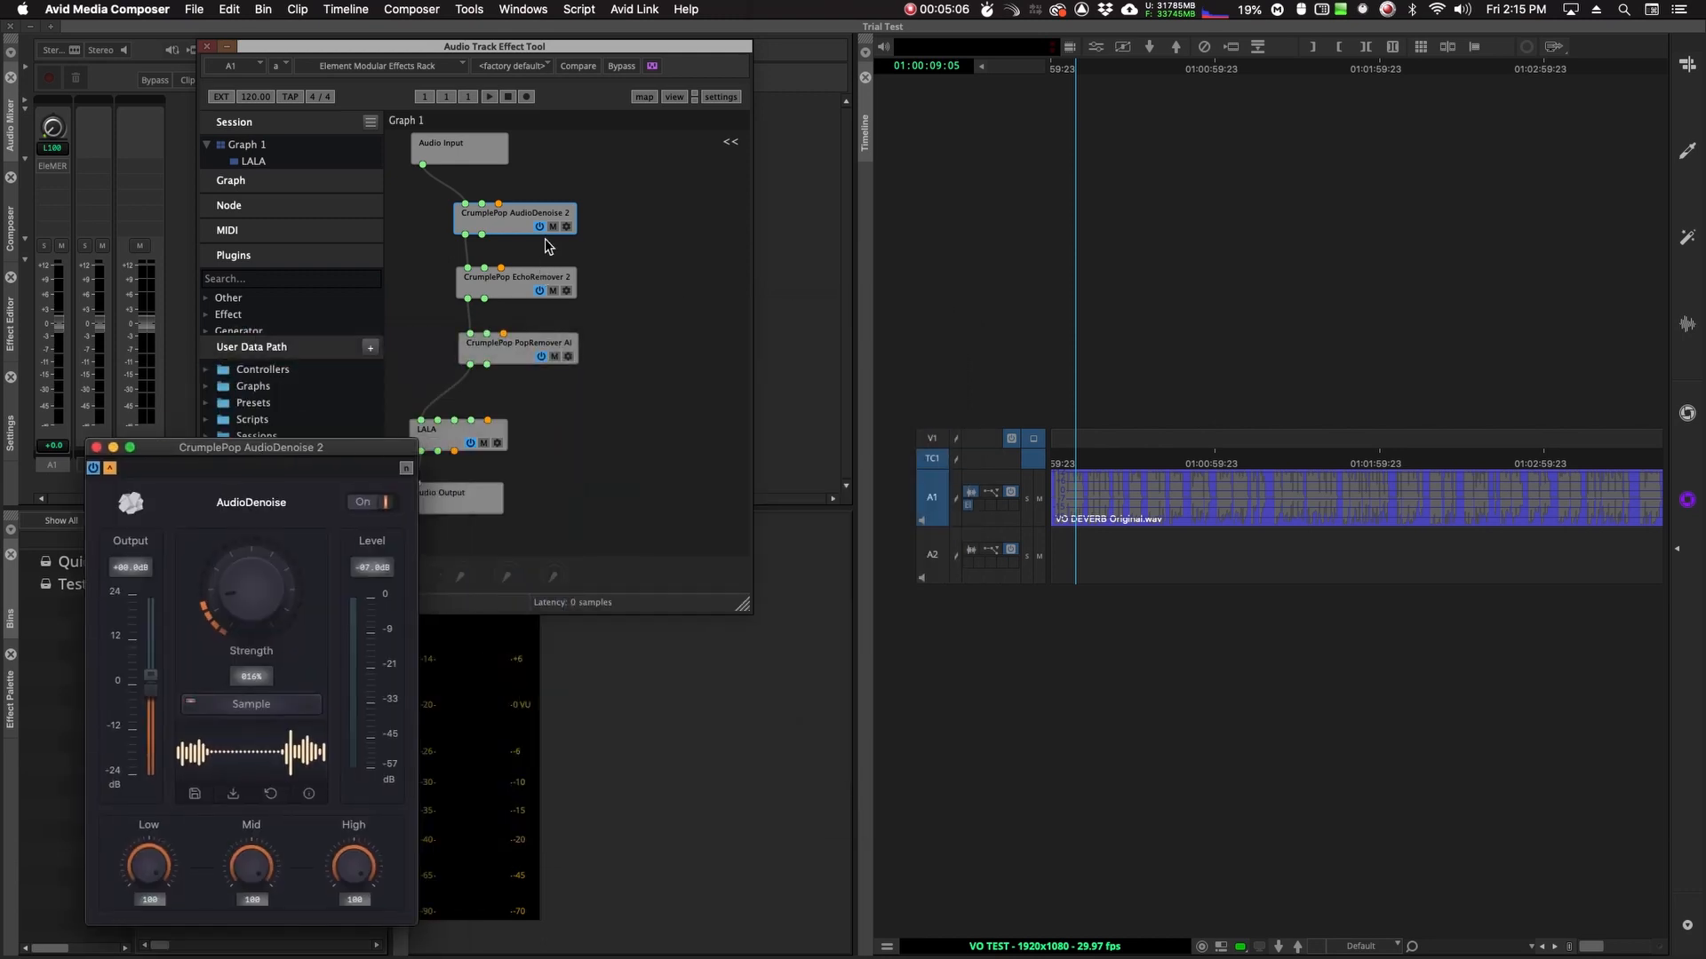
pyautogui.doubleClick(515, 277)
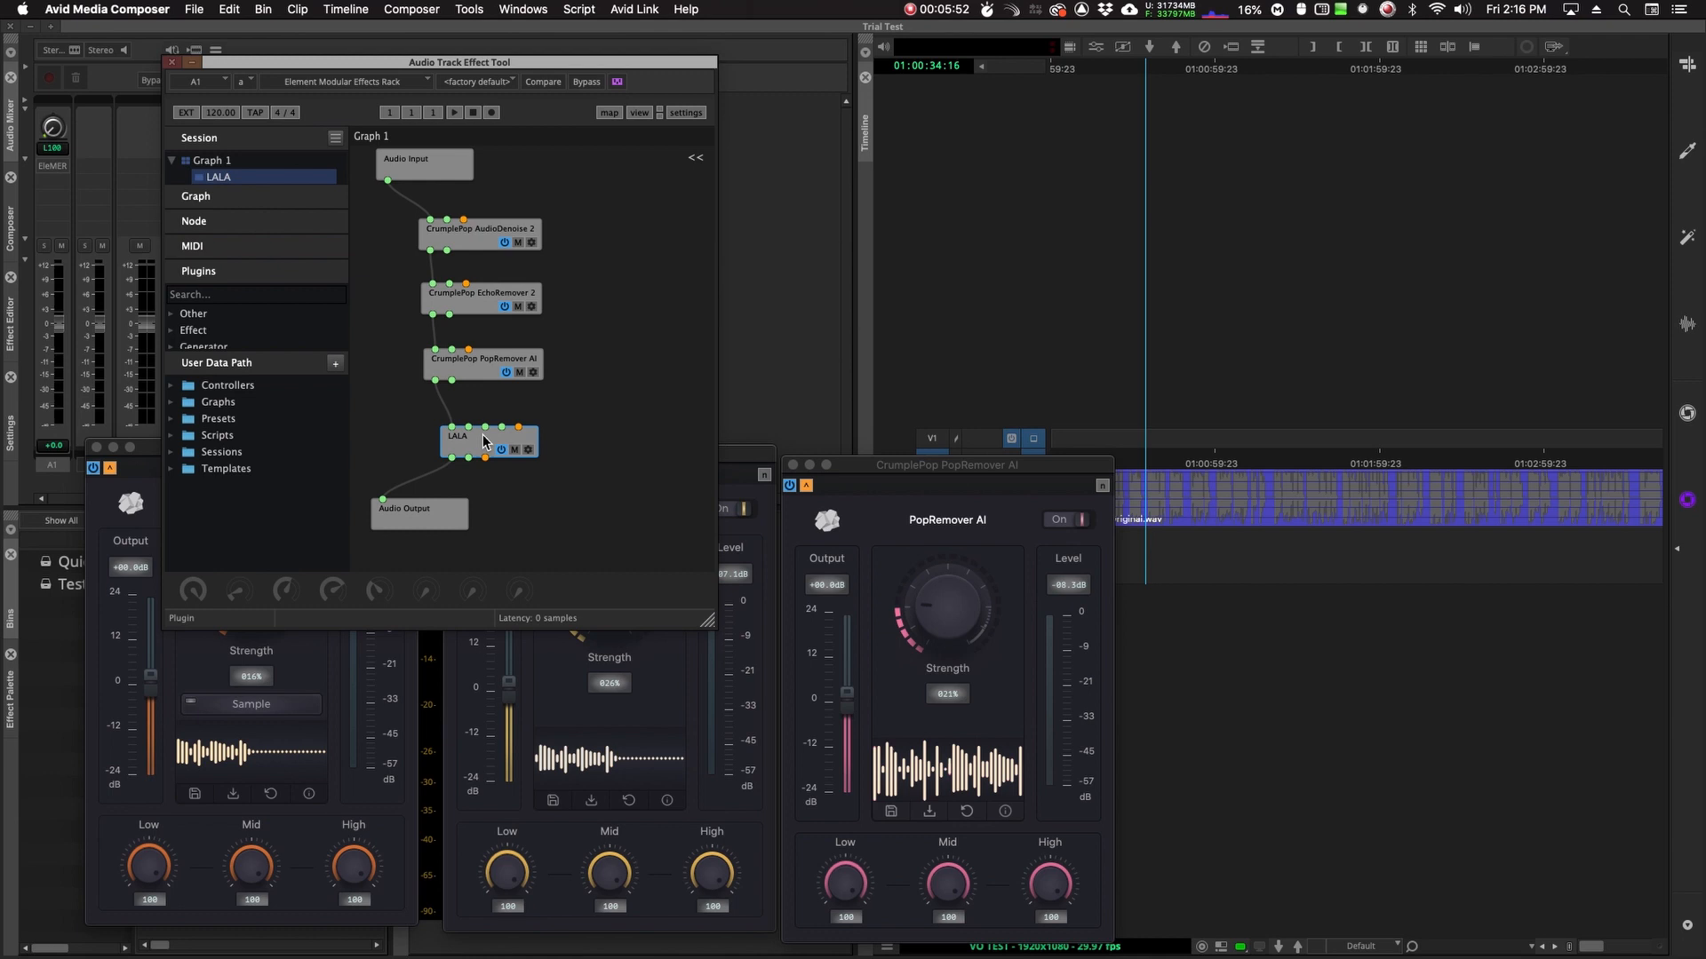
# Open the LALA leveling amplifier's plugin window from its graph node.
pyautogui.doubleClick(488, 437)
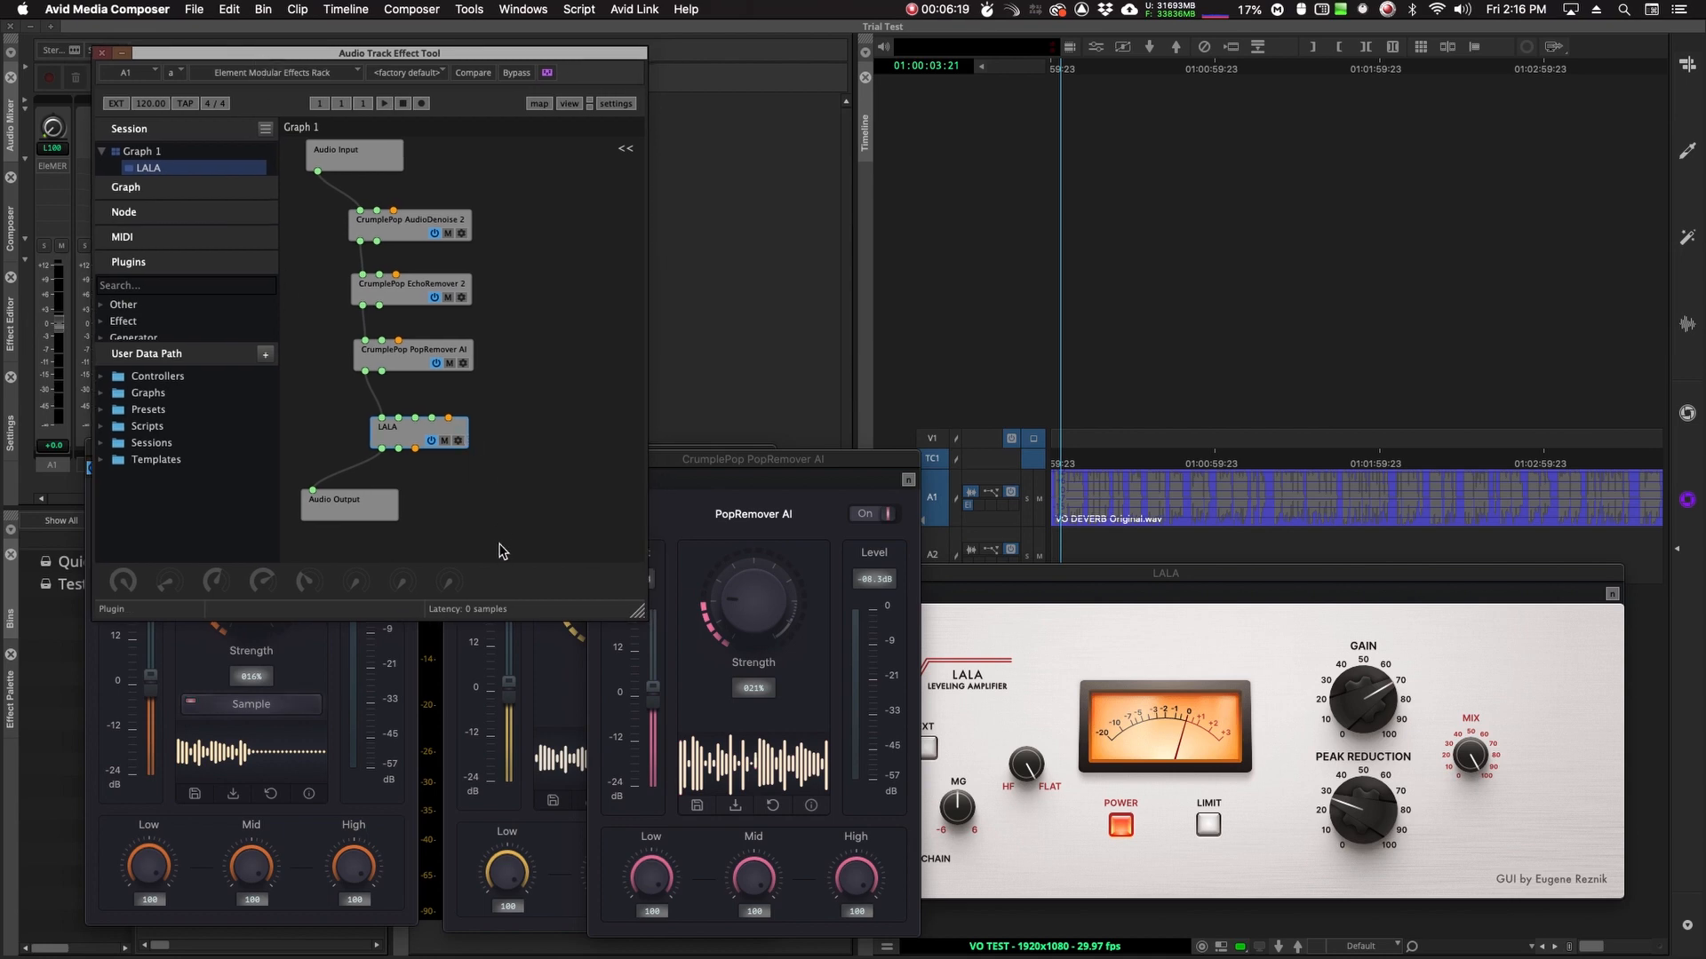
pyautogui.moveTo(514, 491)
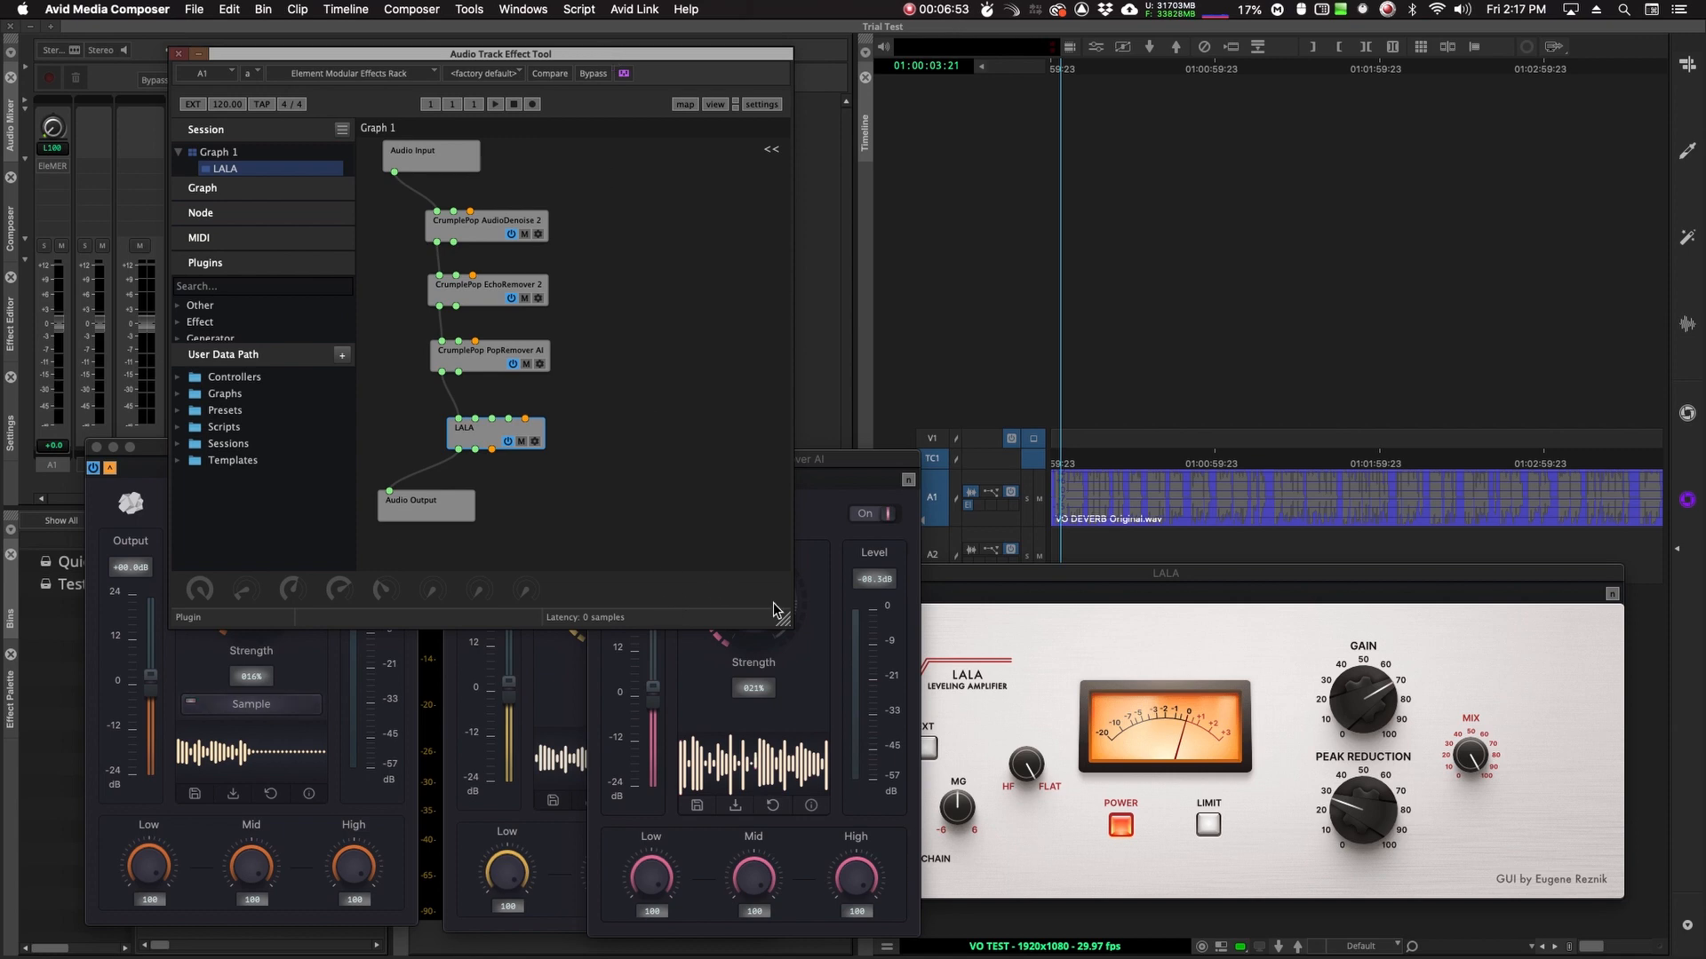
pyautogui.moveTo(779, 612)
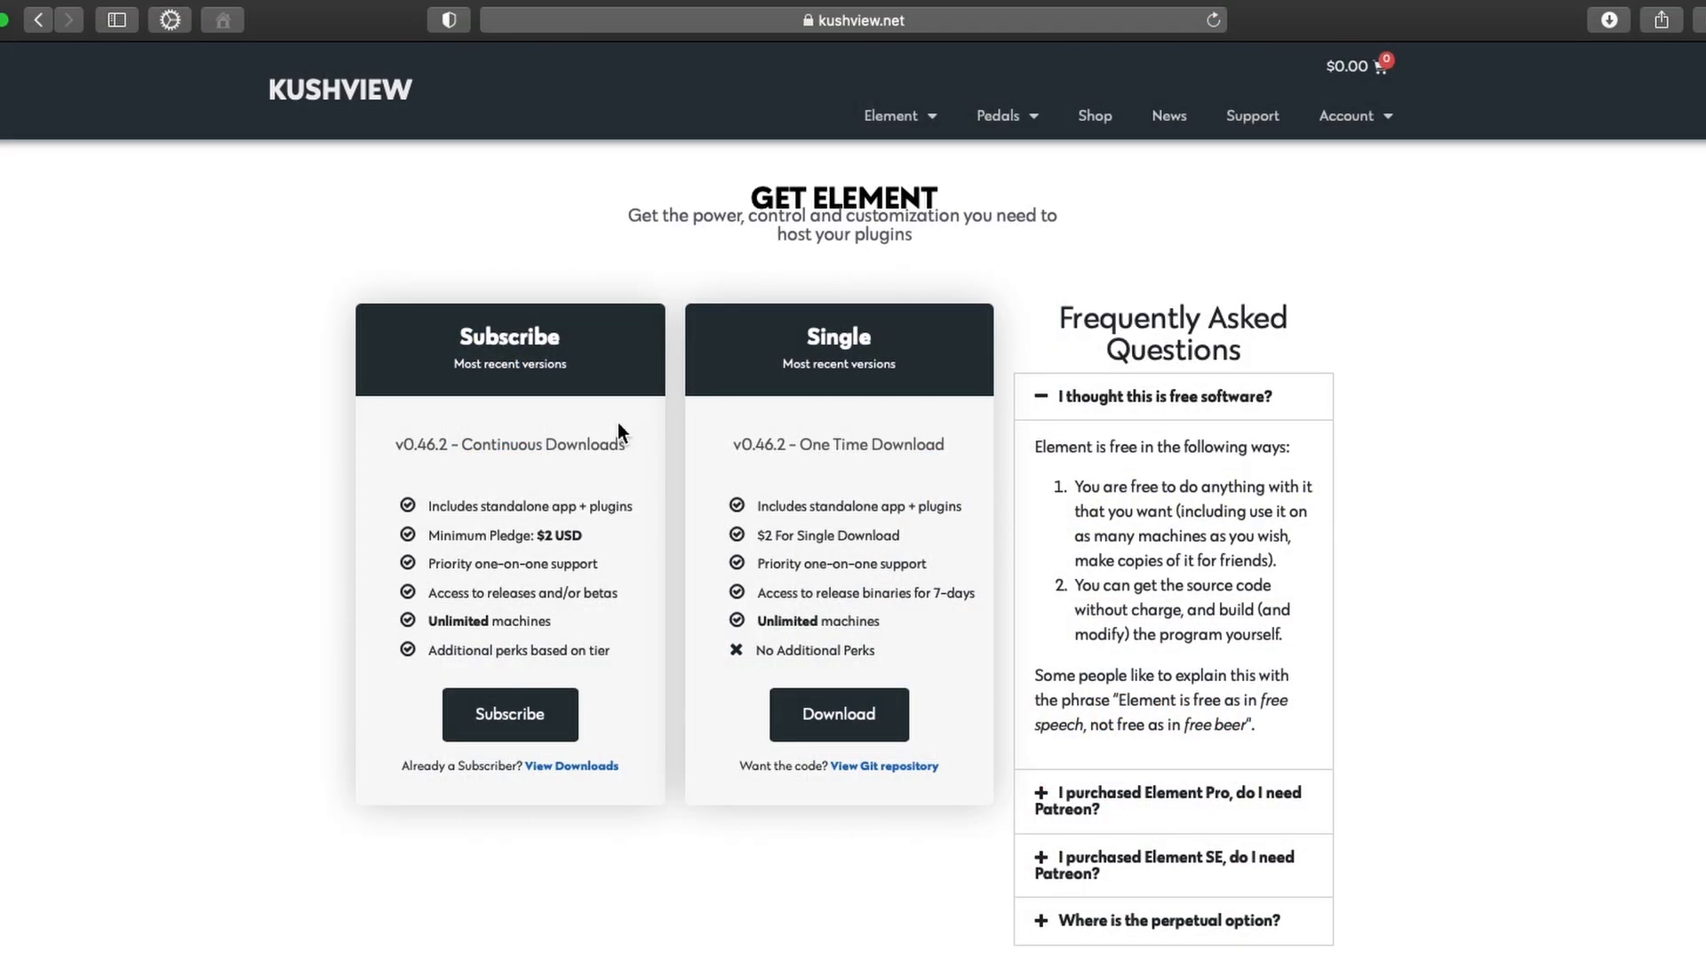
pyautogui.moveTo(506, 369)
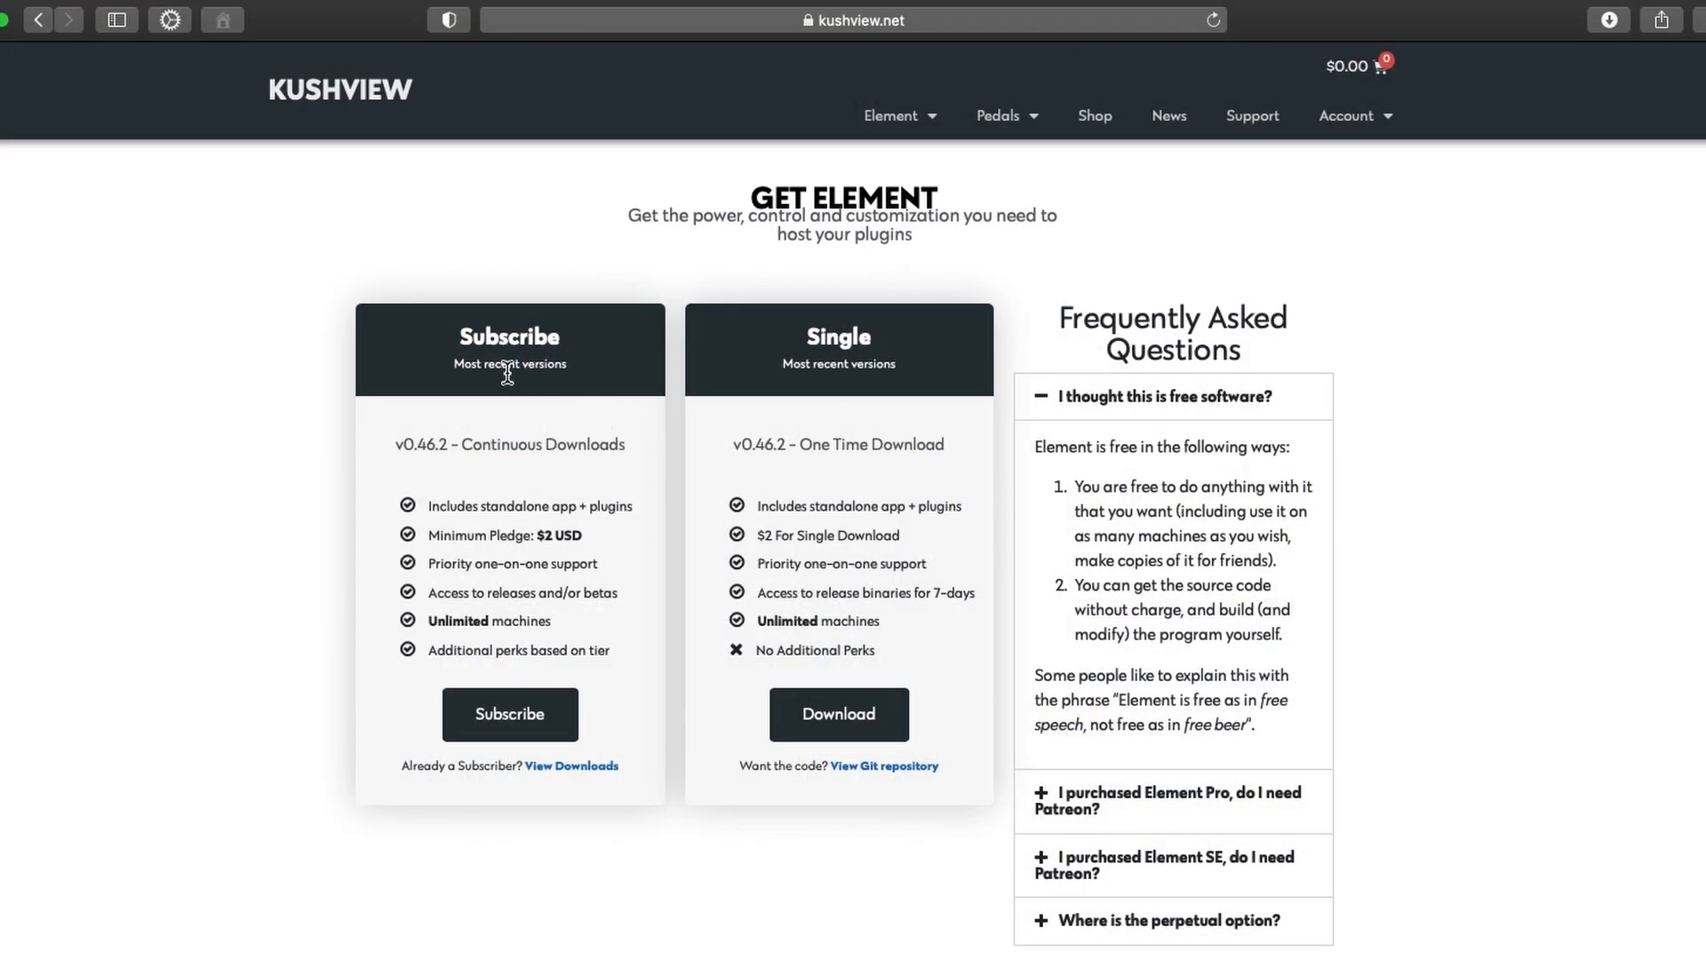
pyautogui.moveTo(869, 365)
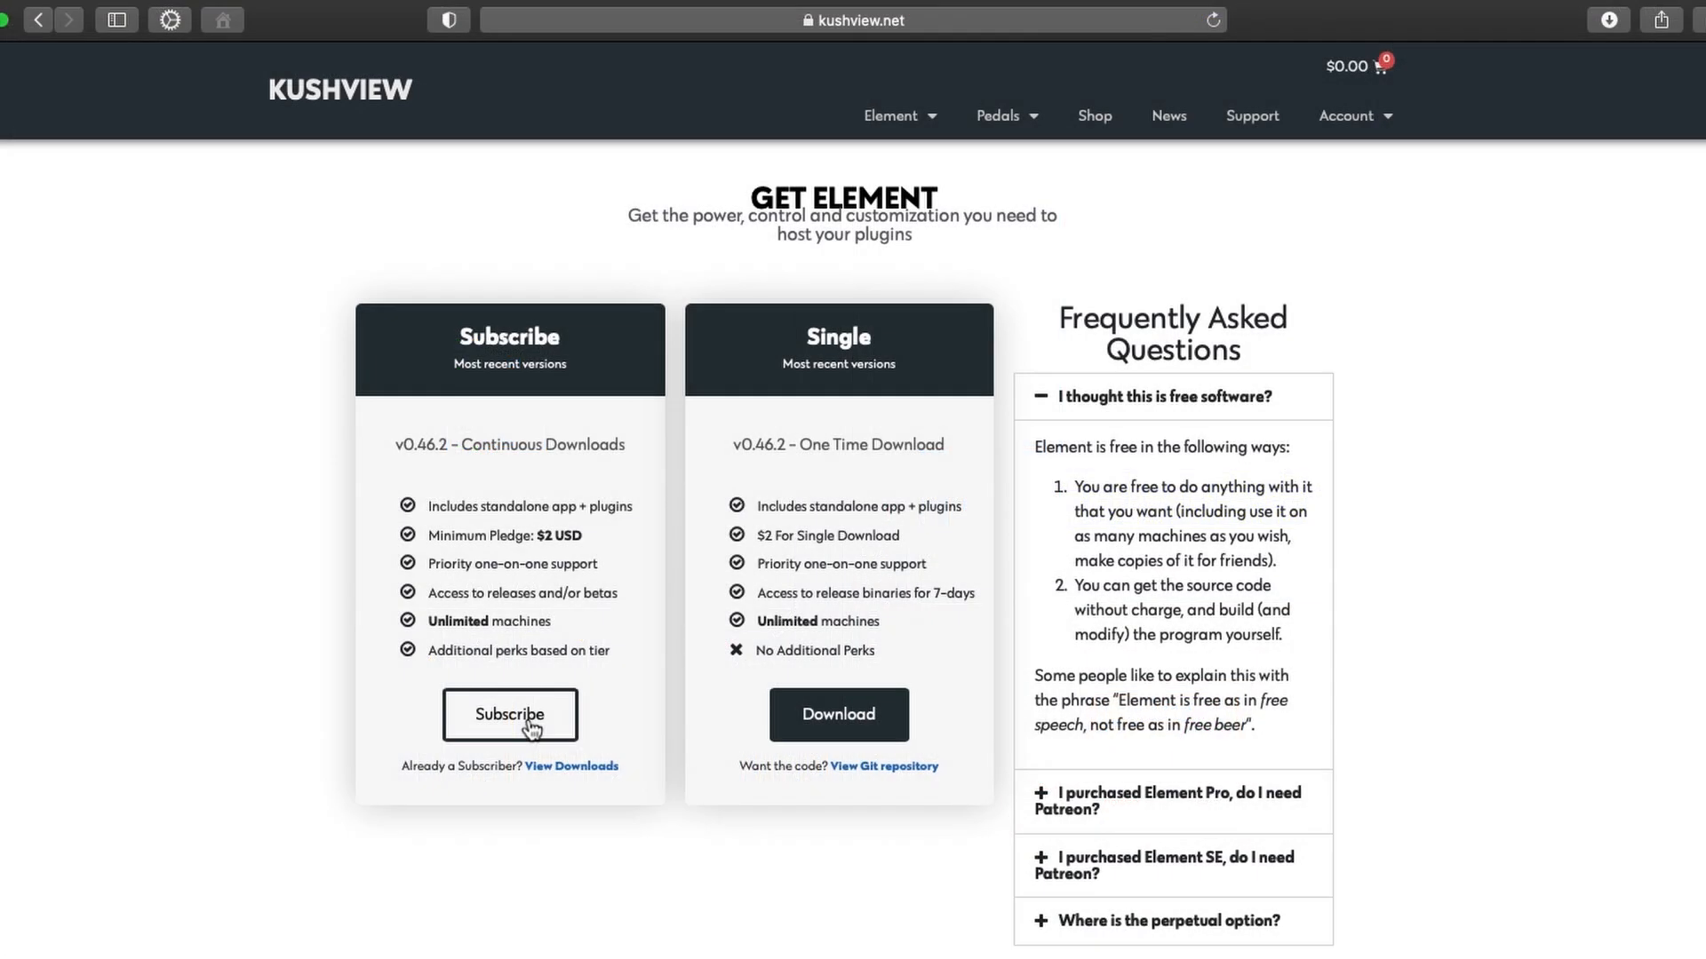
pyautogui.moveTo(768, 727)
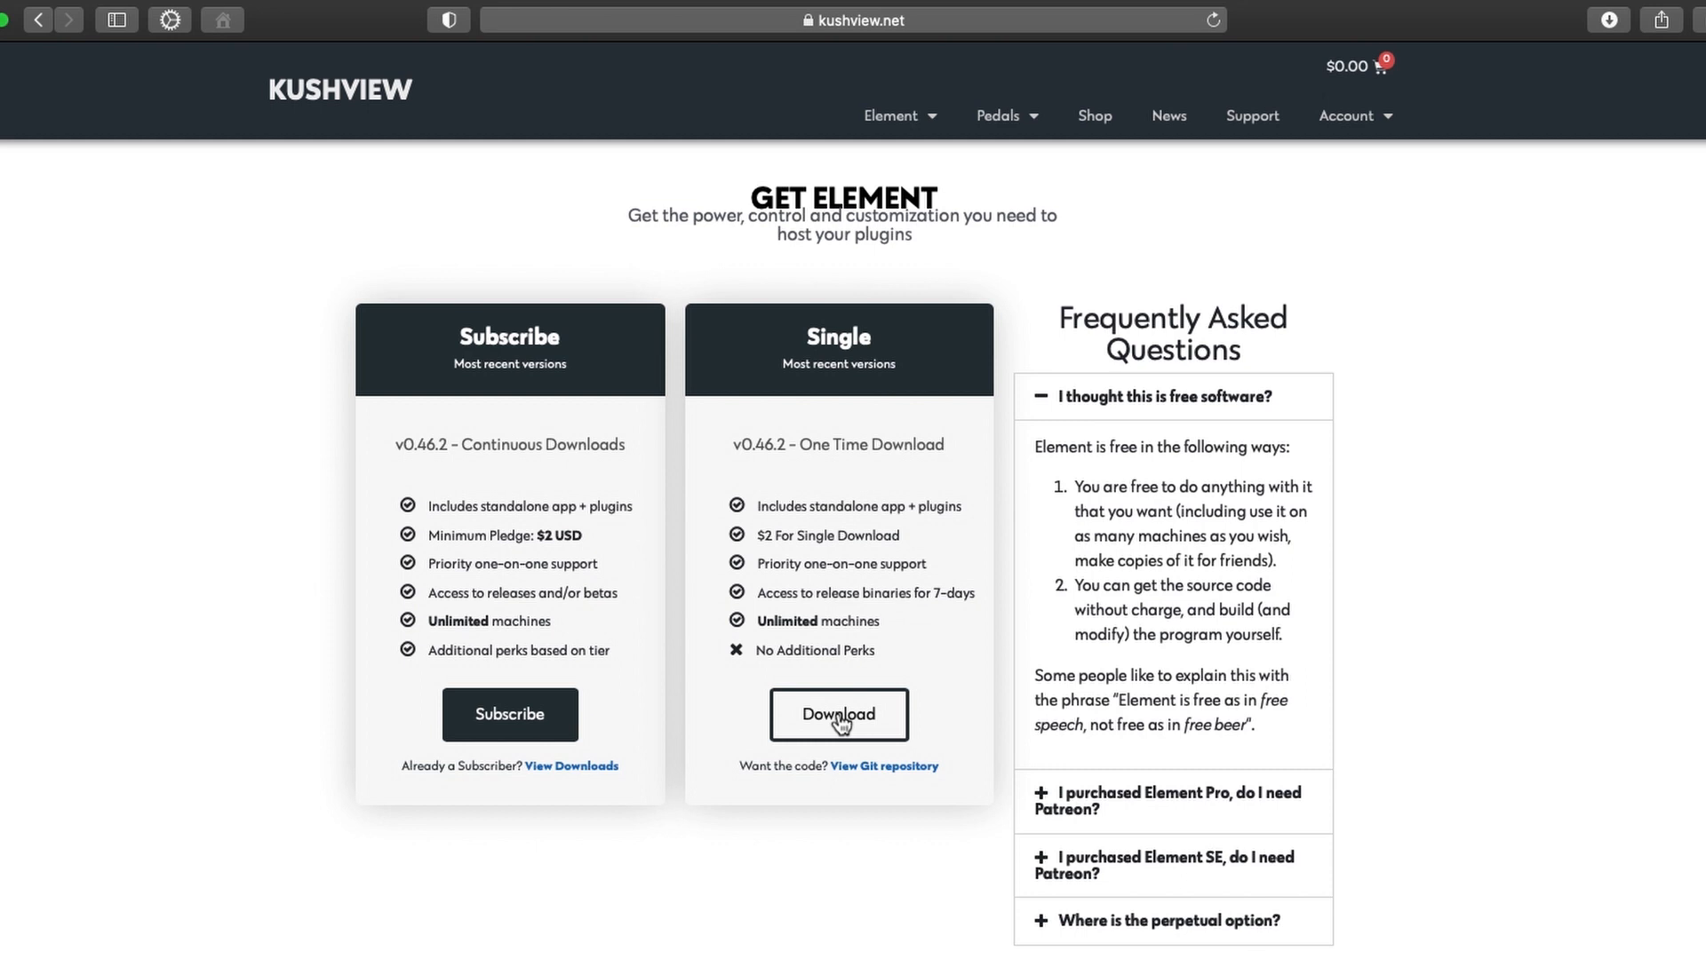
pyautogui.moveTo(958, 712)
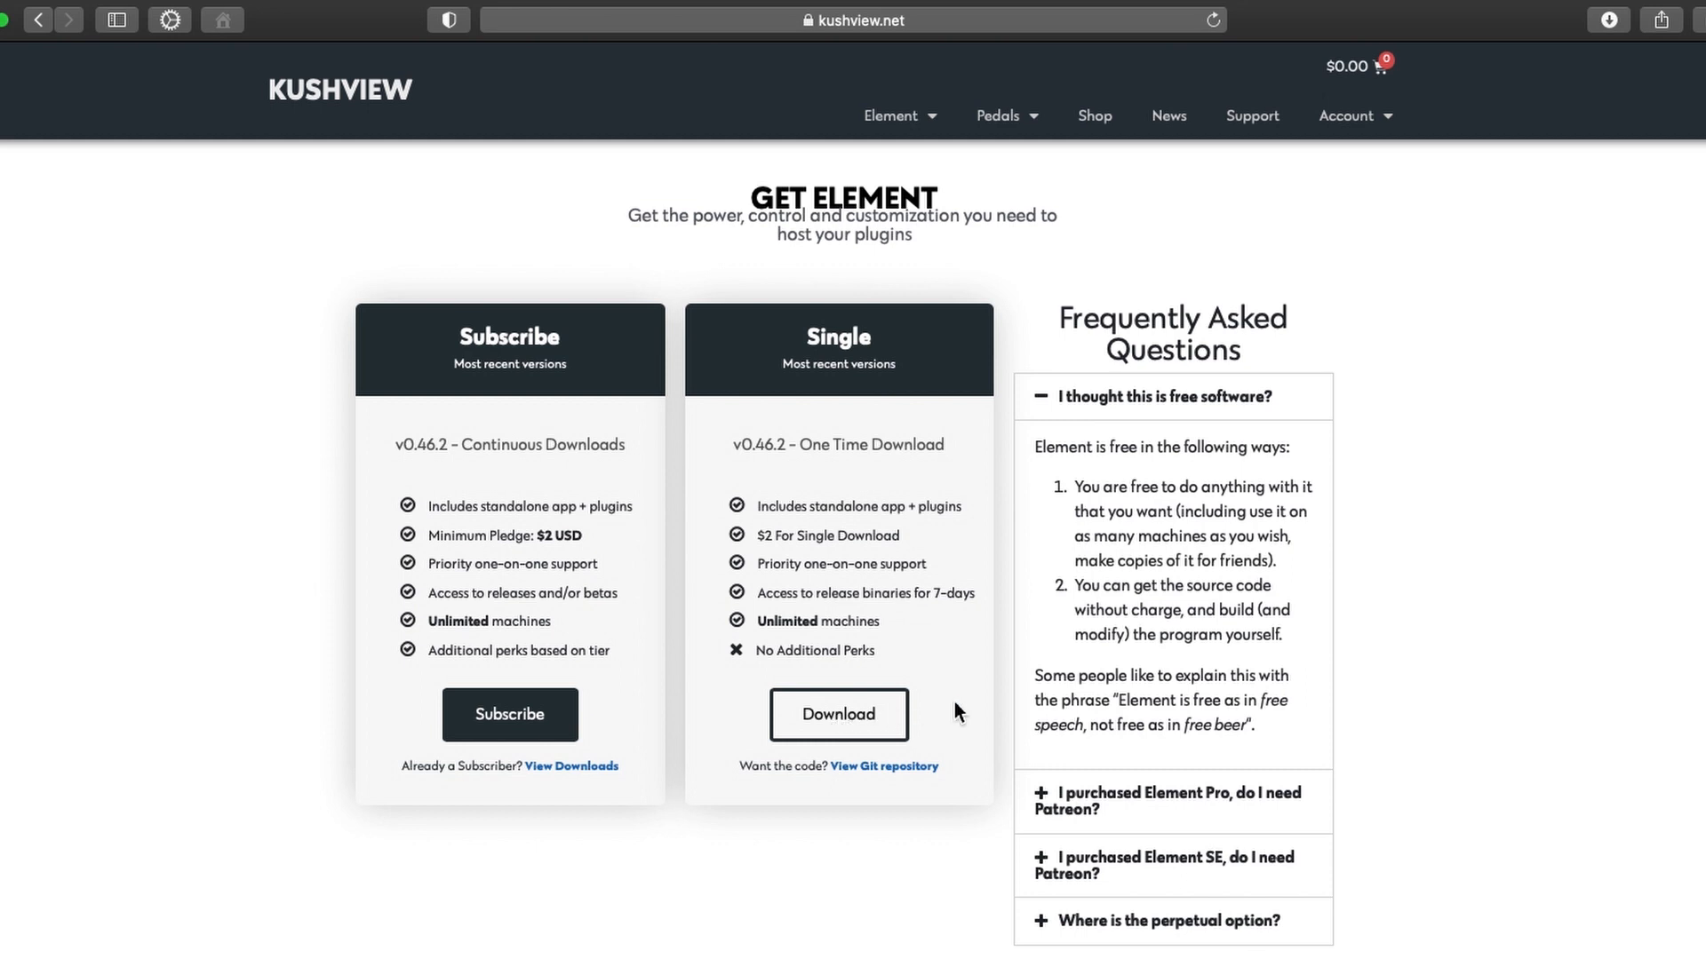
pyautogui.moveTo(1395, 624)
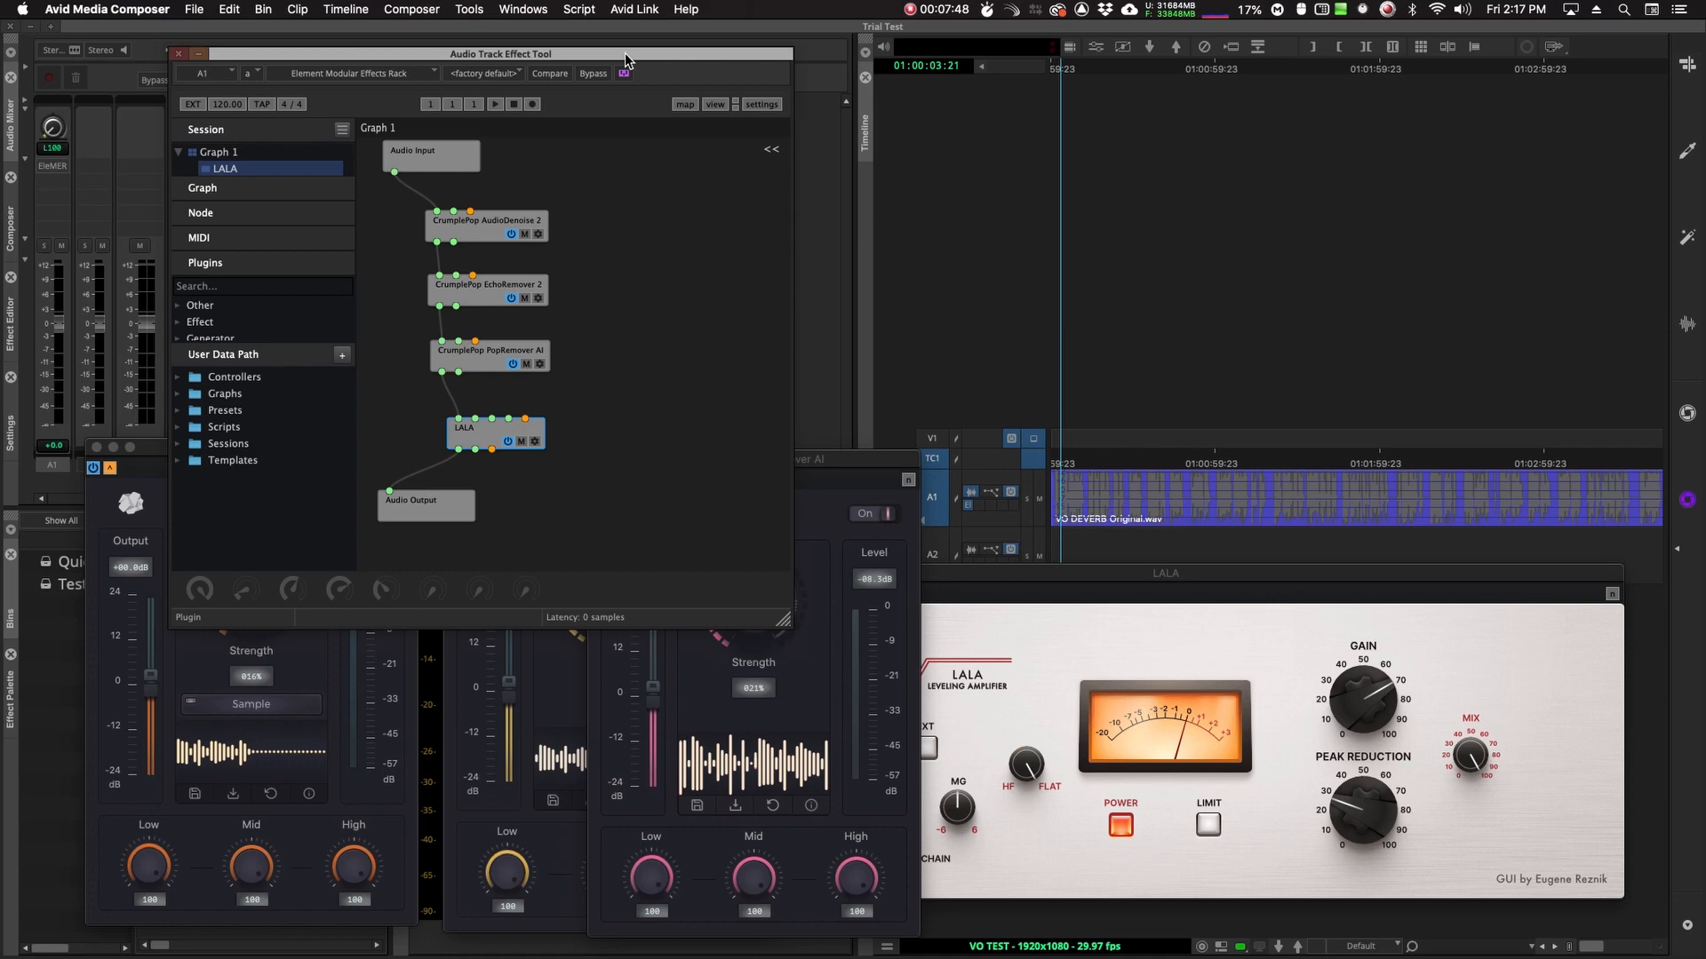
pyautogui.moveTo(654, 265)
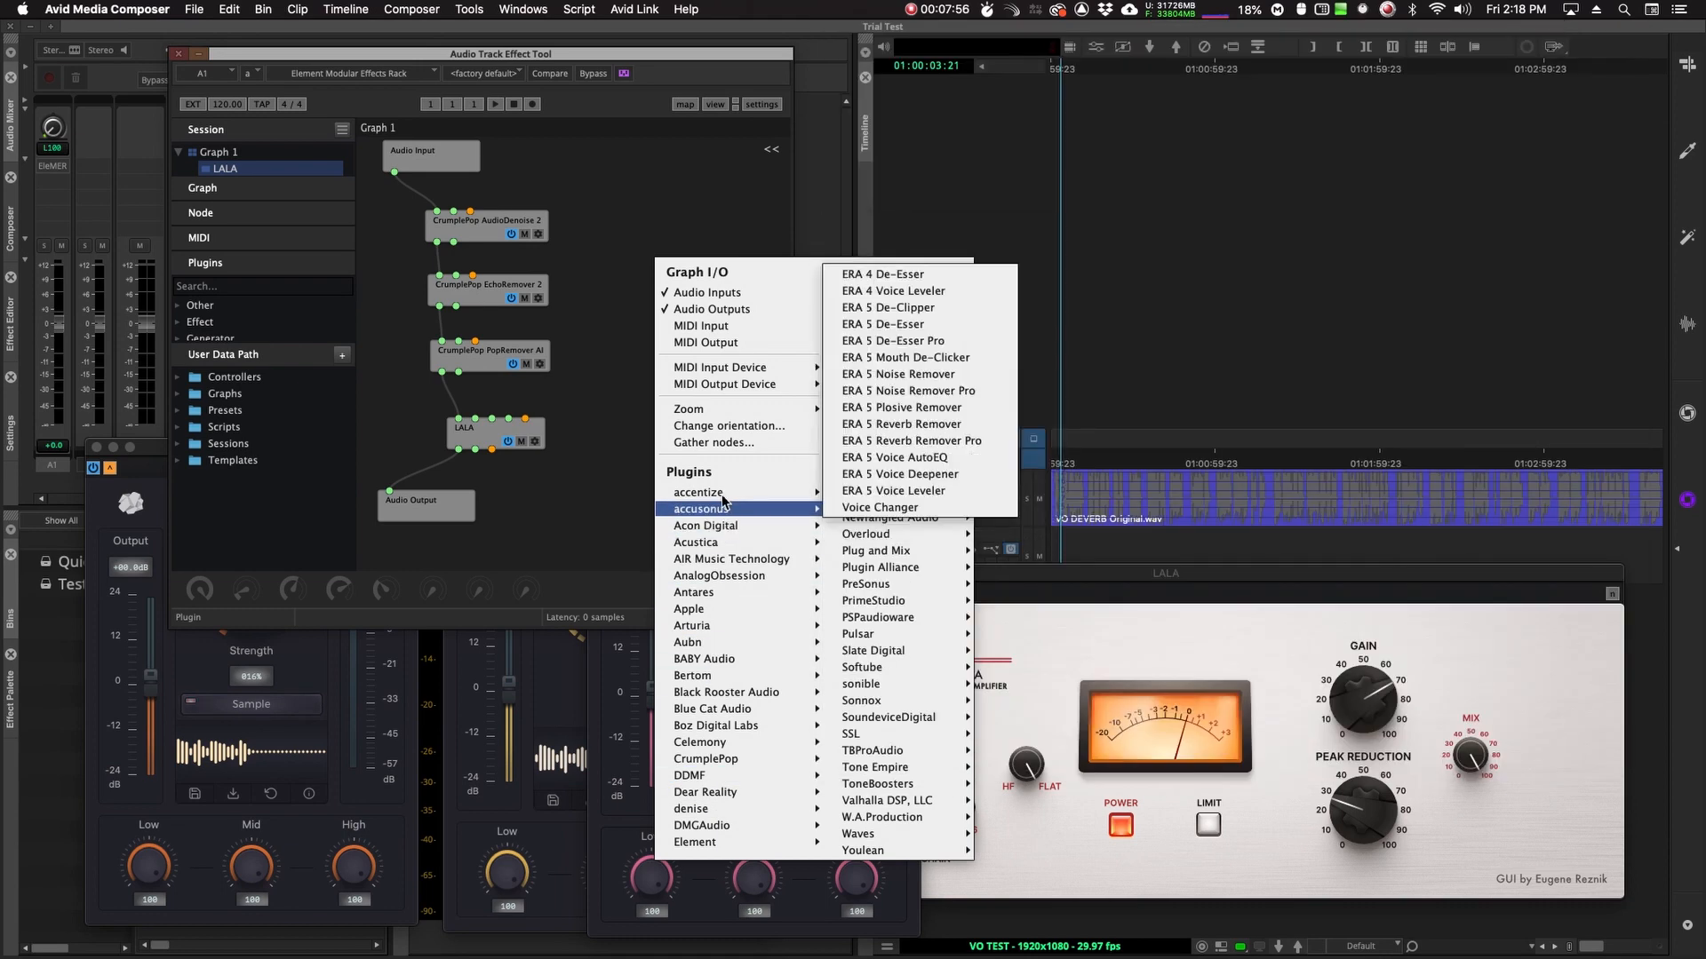
pyautogui.moveTo(697, 492)
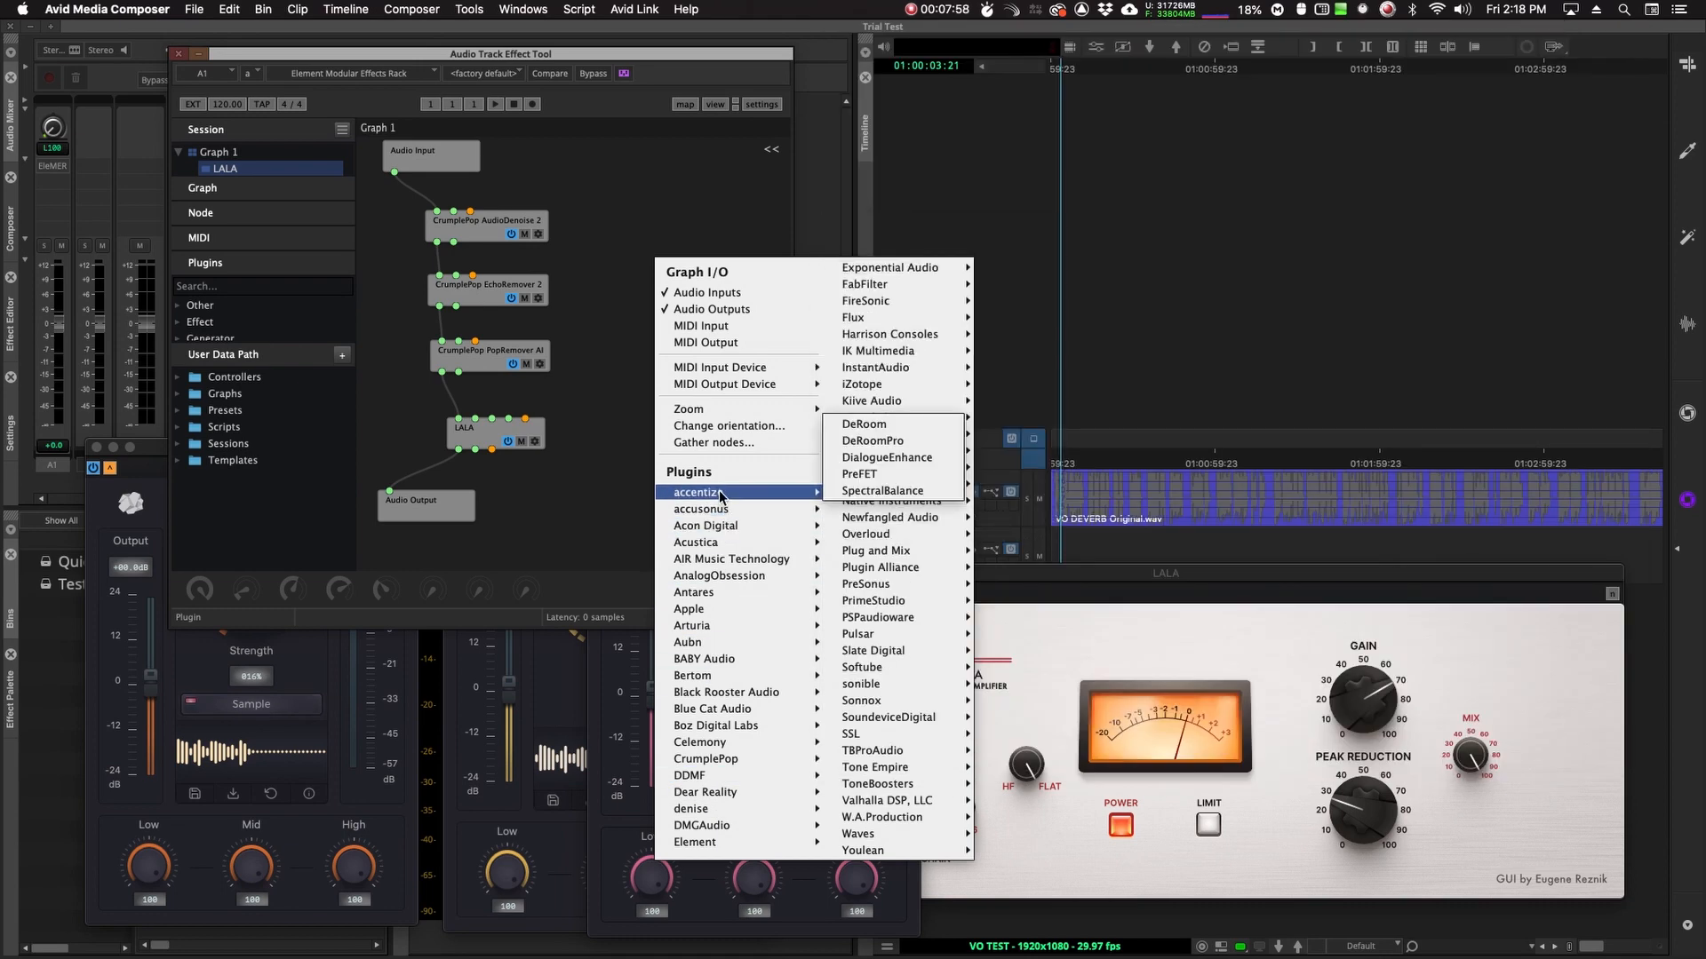
pyautogui.moveTo(864, 300)
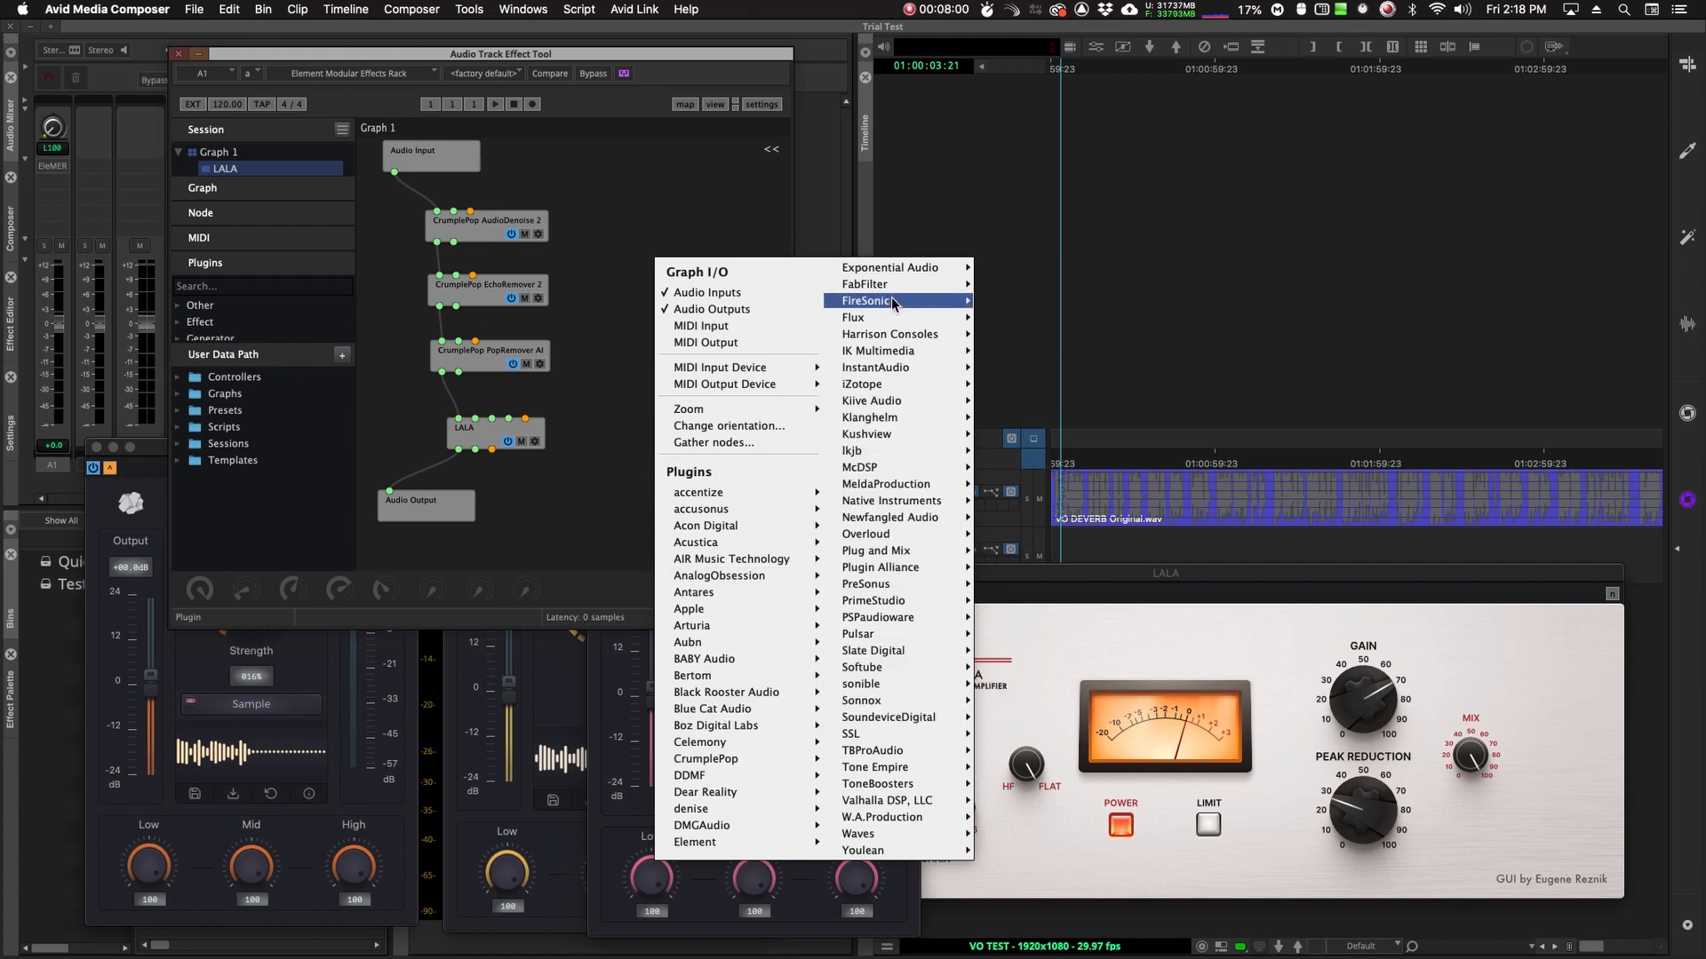
pyautogui.moveTo(747, 446)
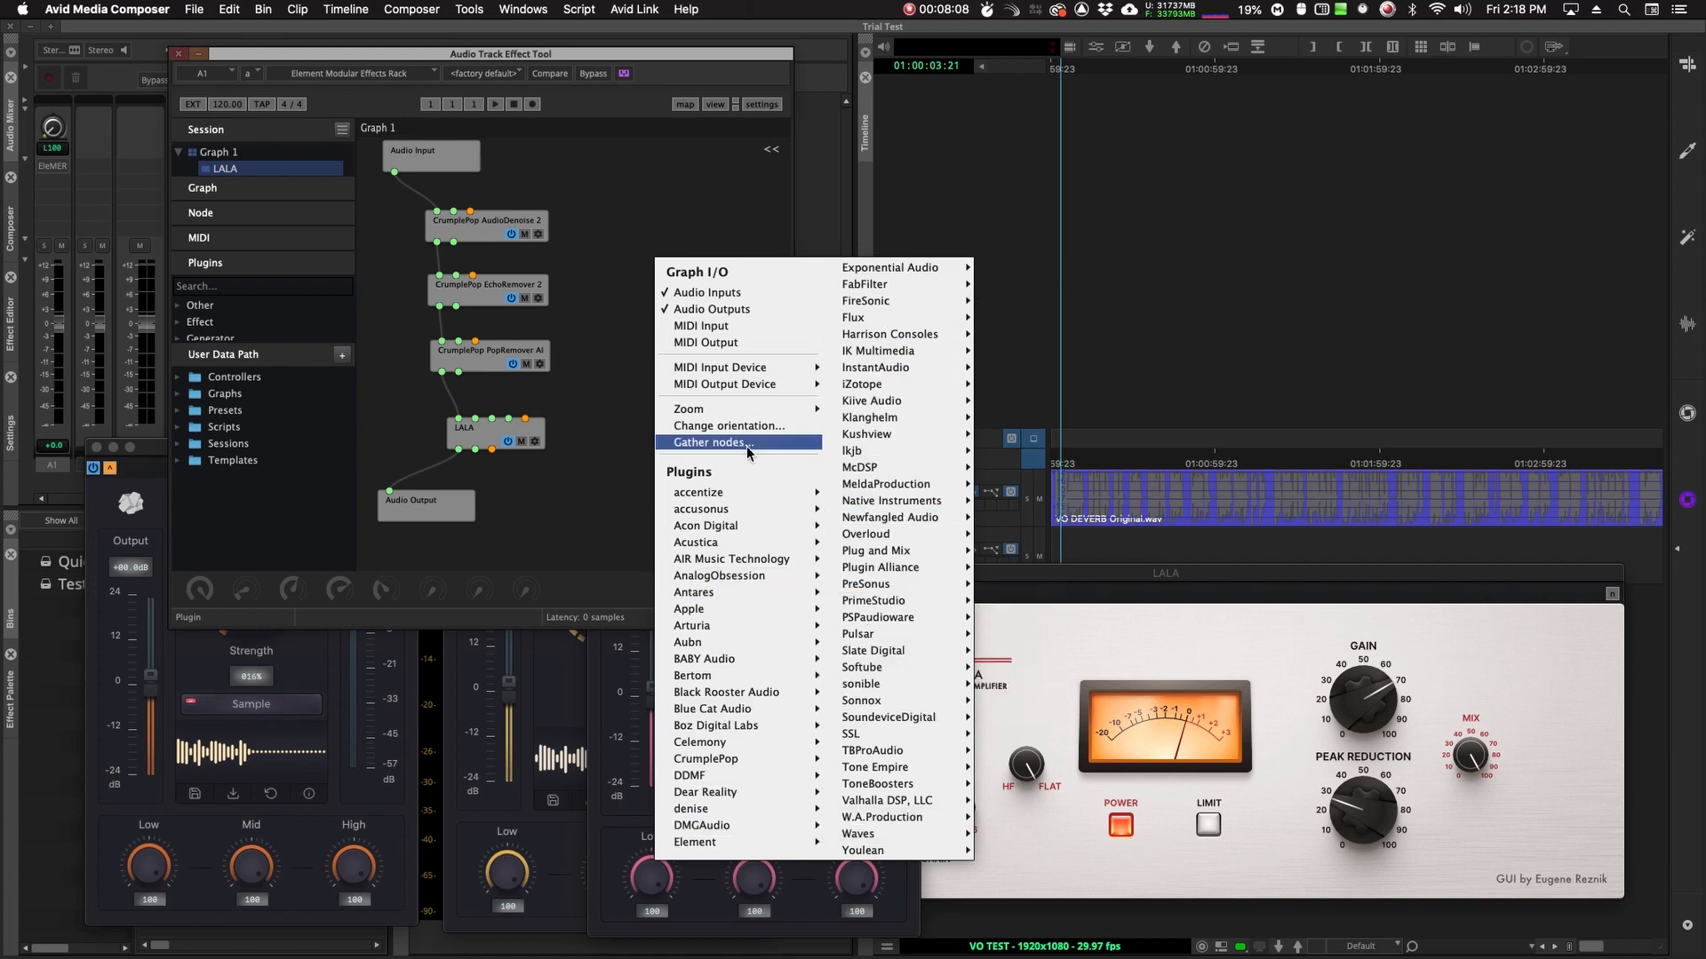
pyautogui.moveTo(702, 509)
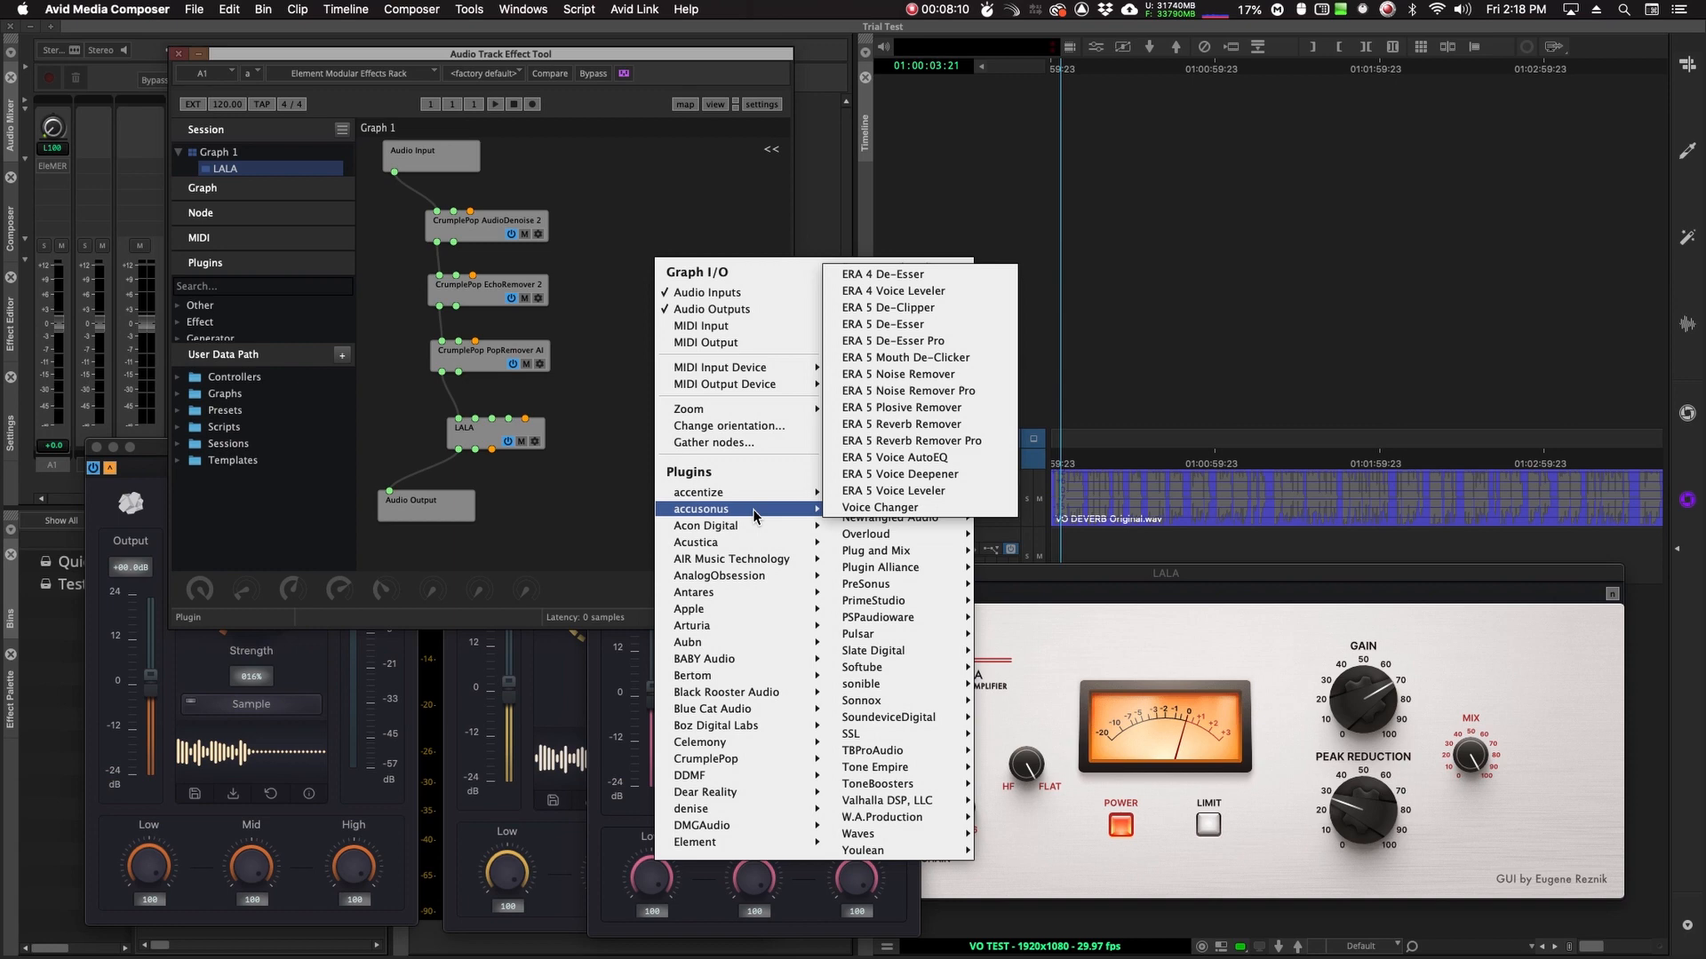
pyautogui.moveTo(697, 542)
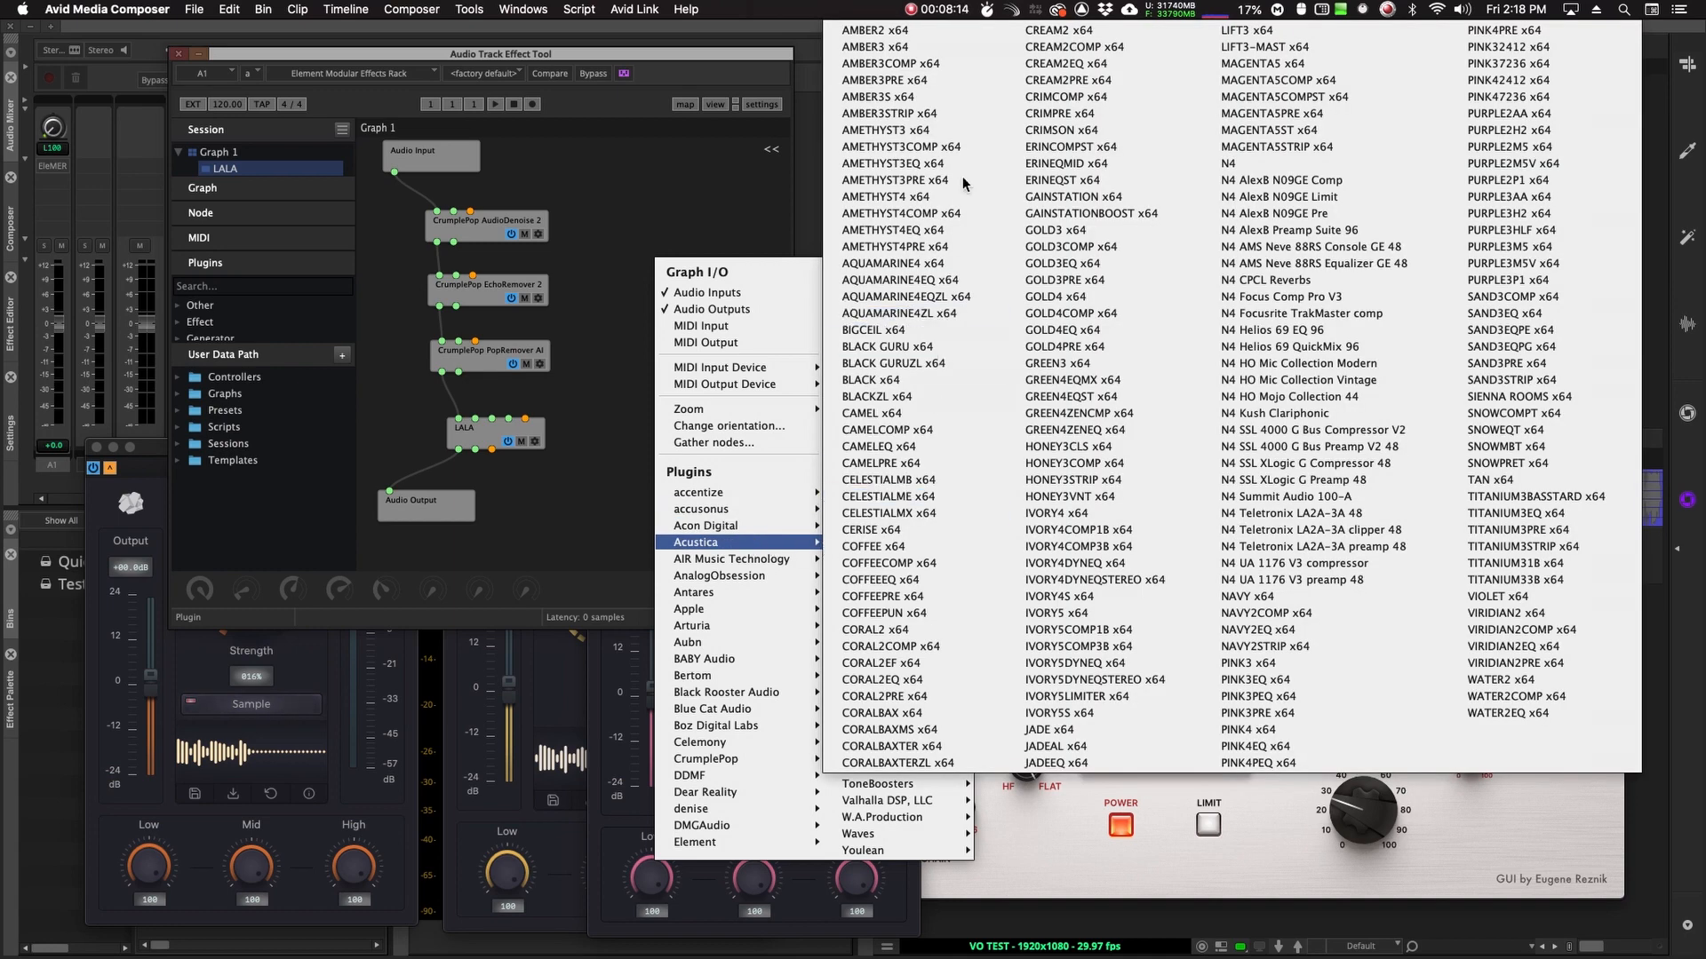
pyautogui.moveTo(726, 557)
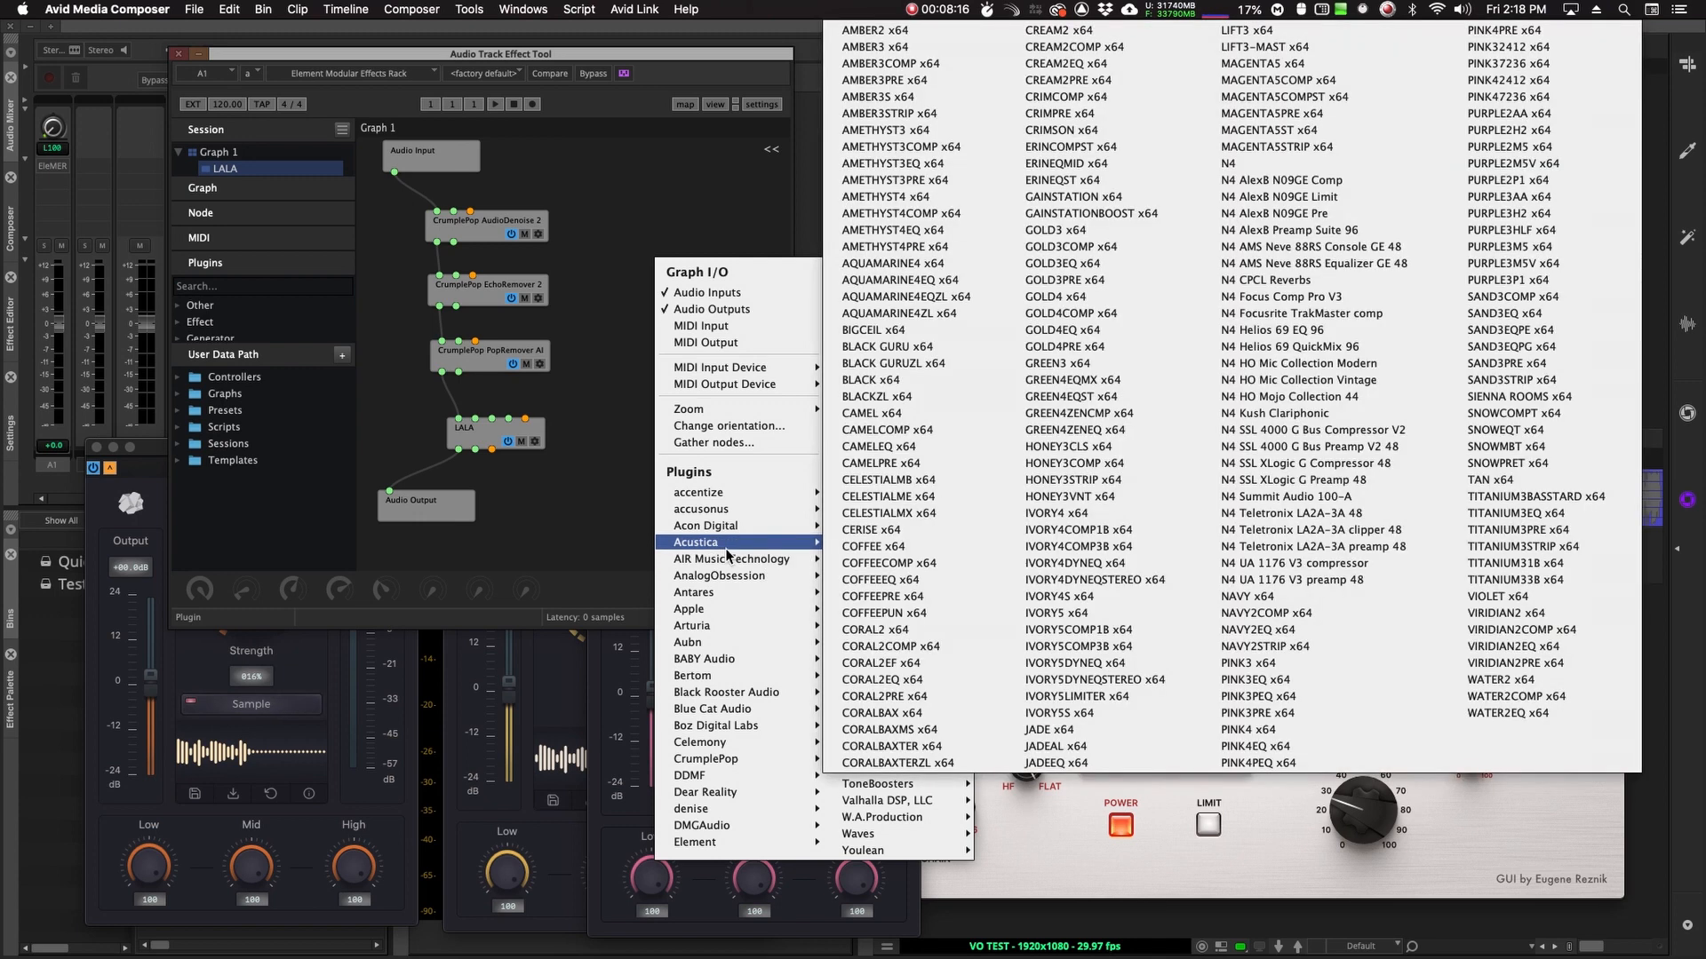
pyautogui.moveTo(609, 562)
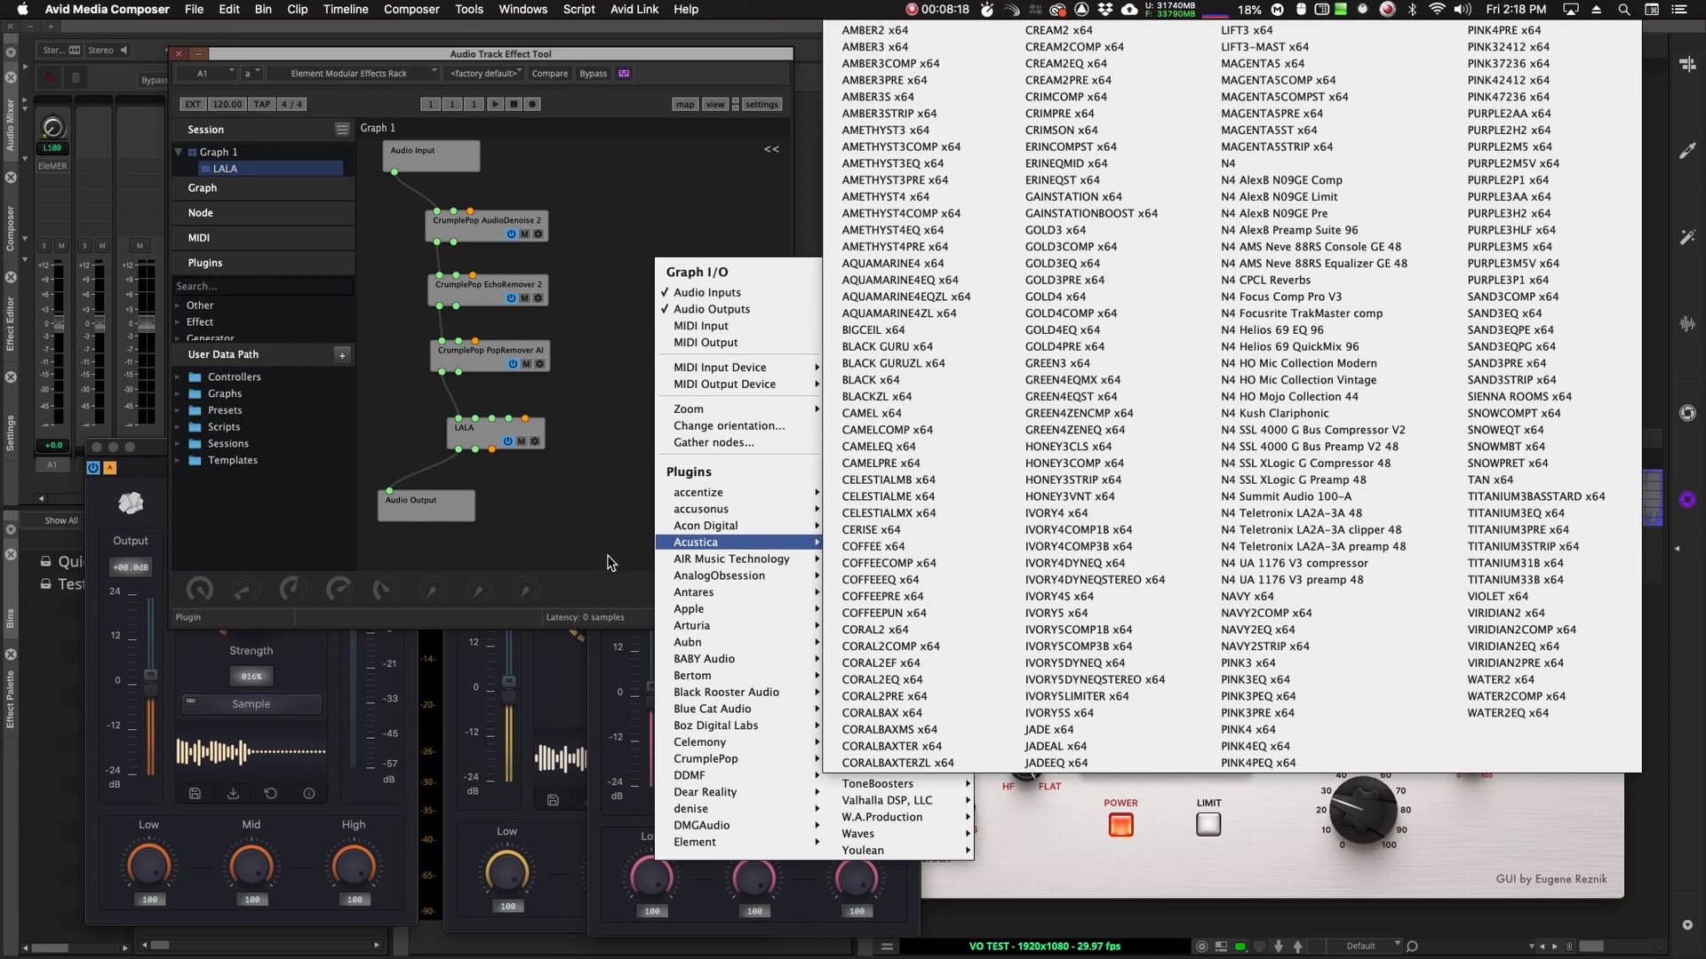
pyautogui.moveTo(606, 557)
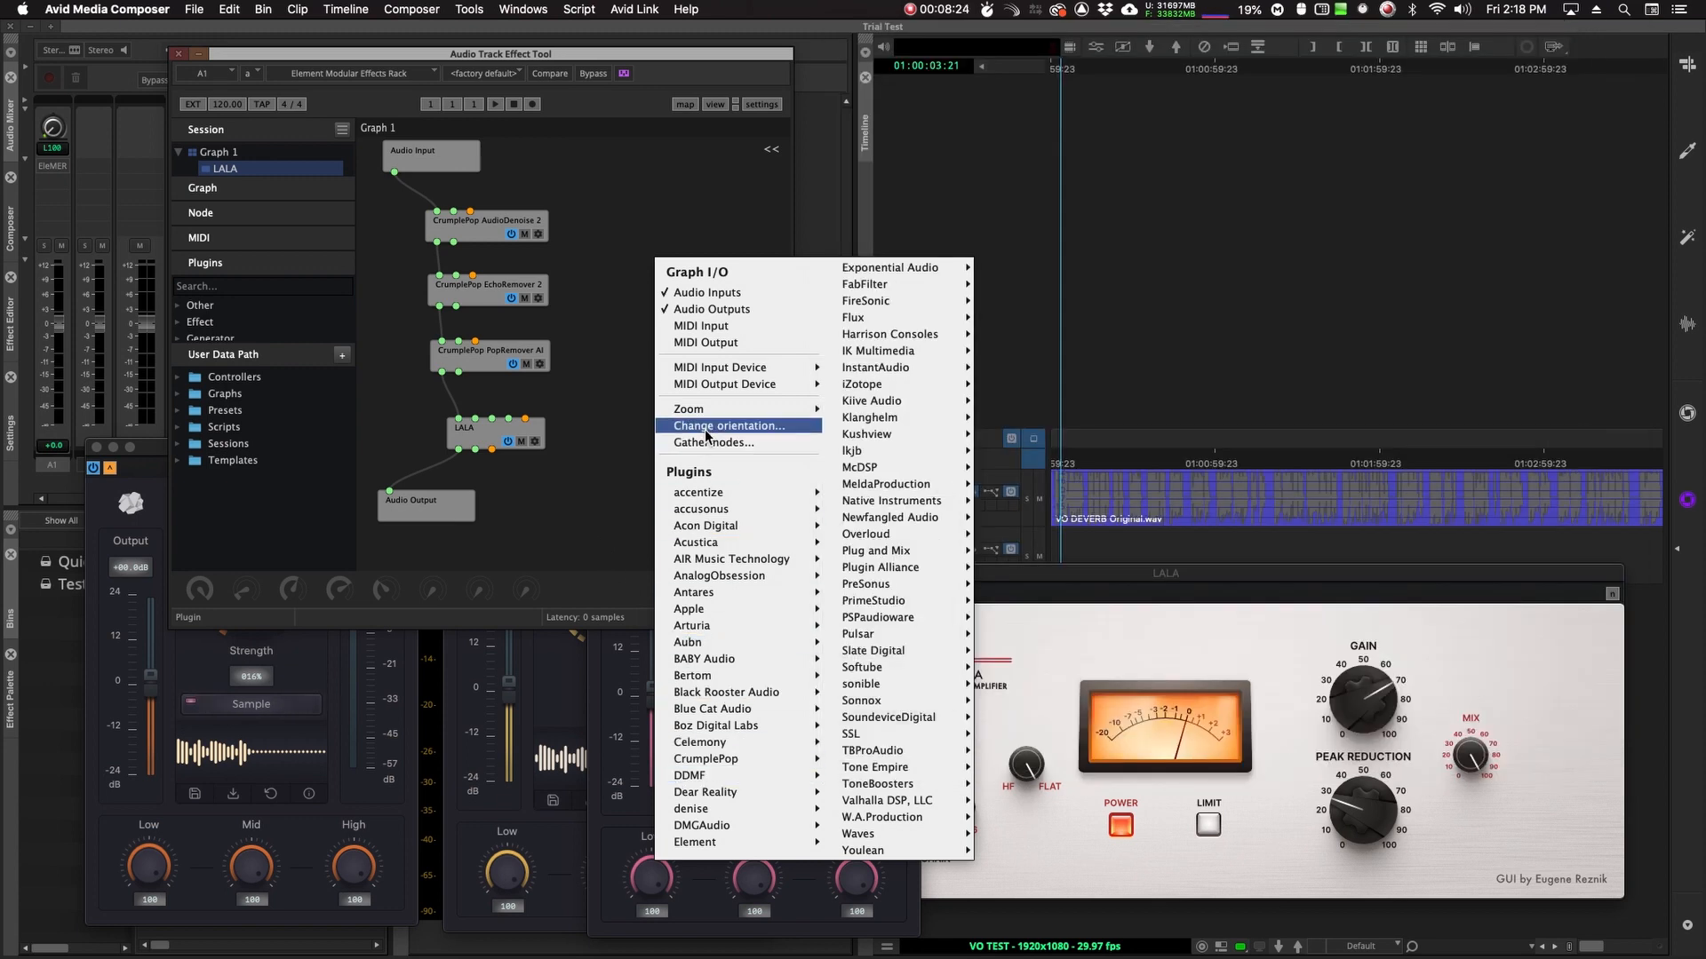
pyautogui.moveTo(692, 626)
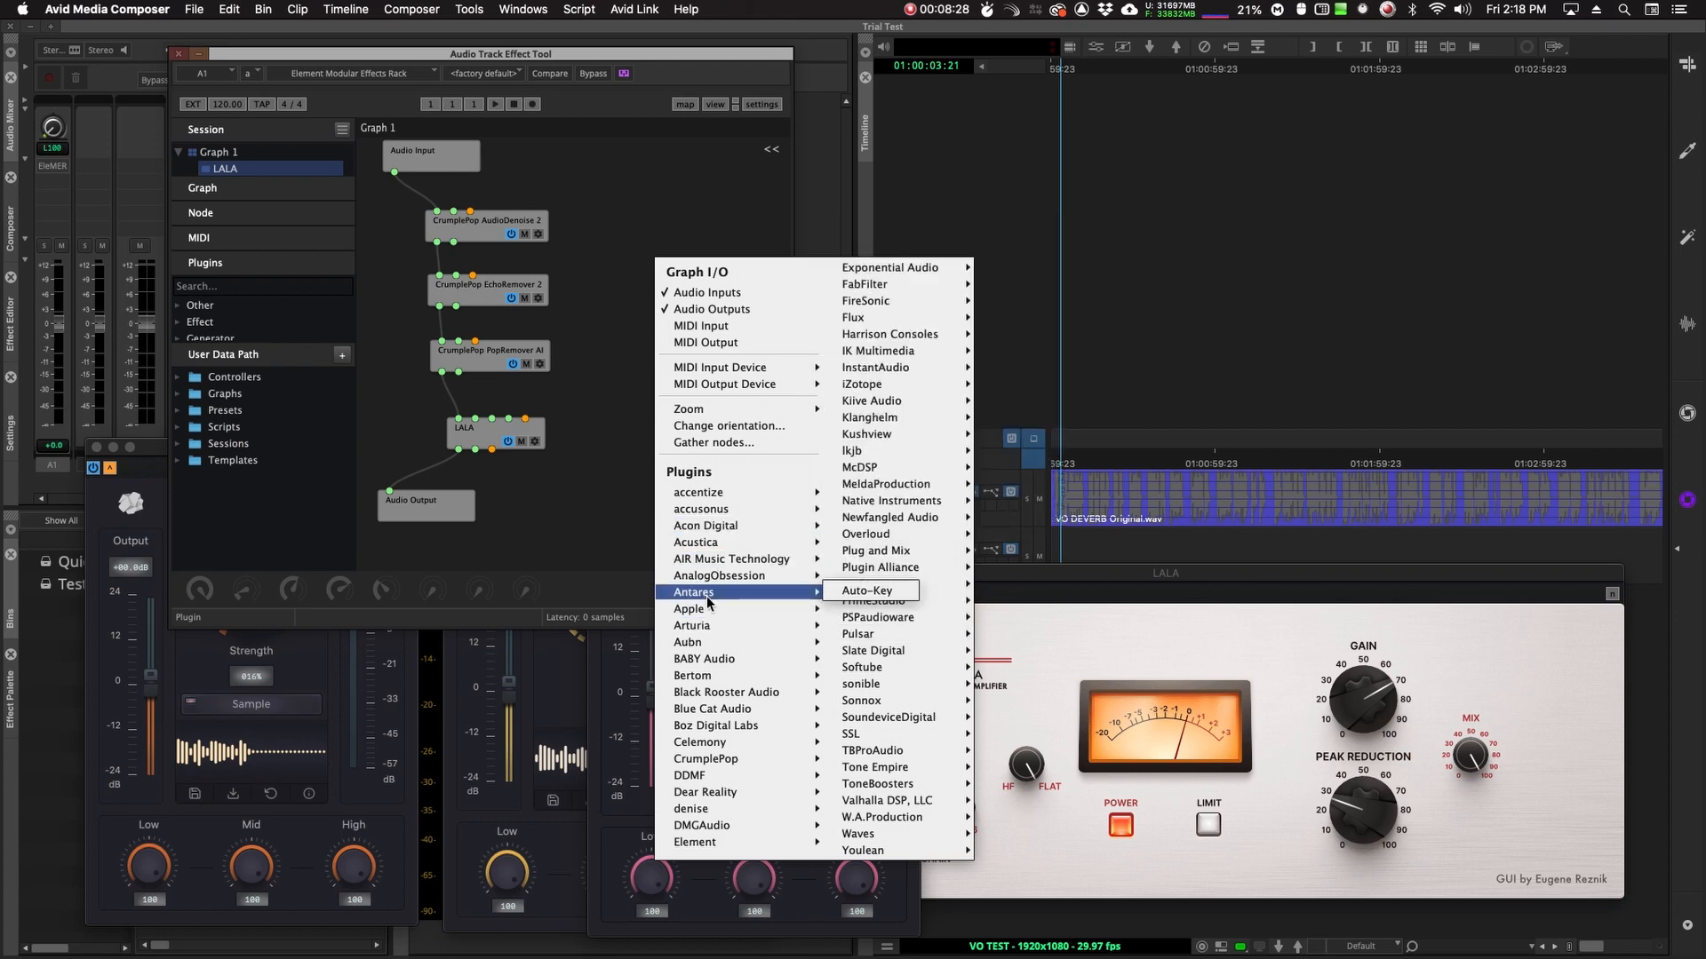
pyautogui.moveTo(565, 533)
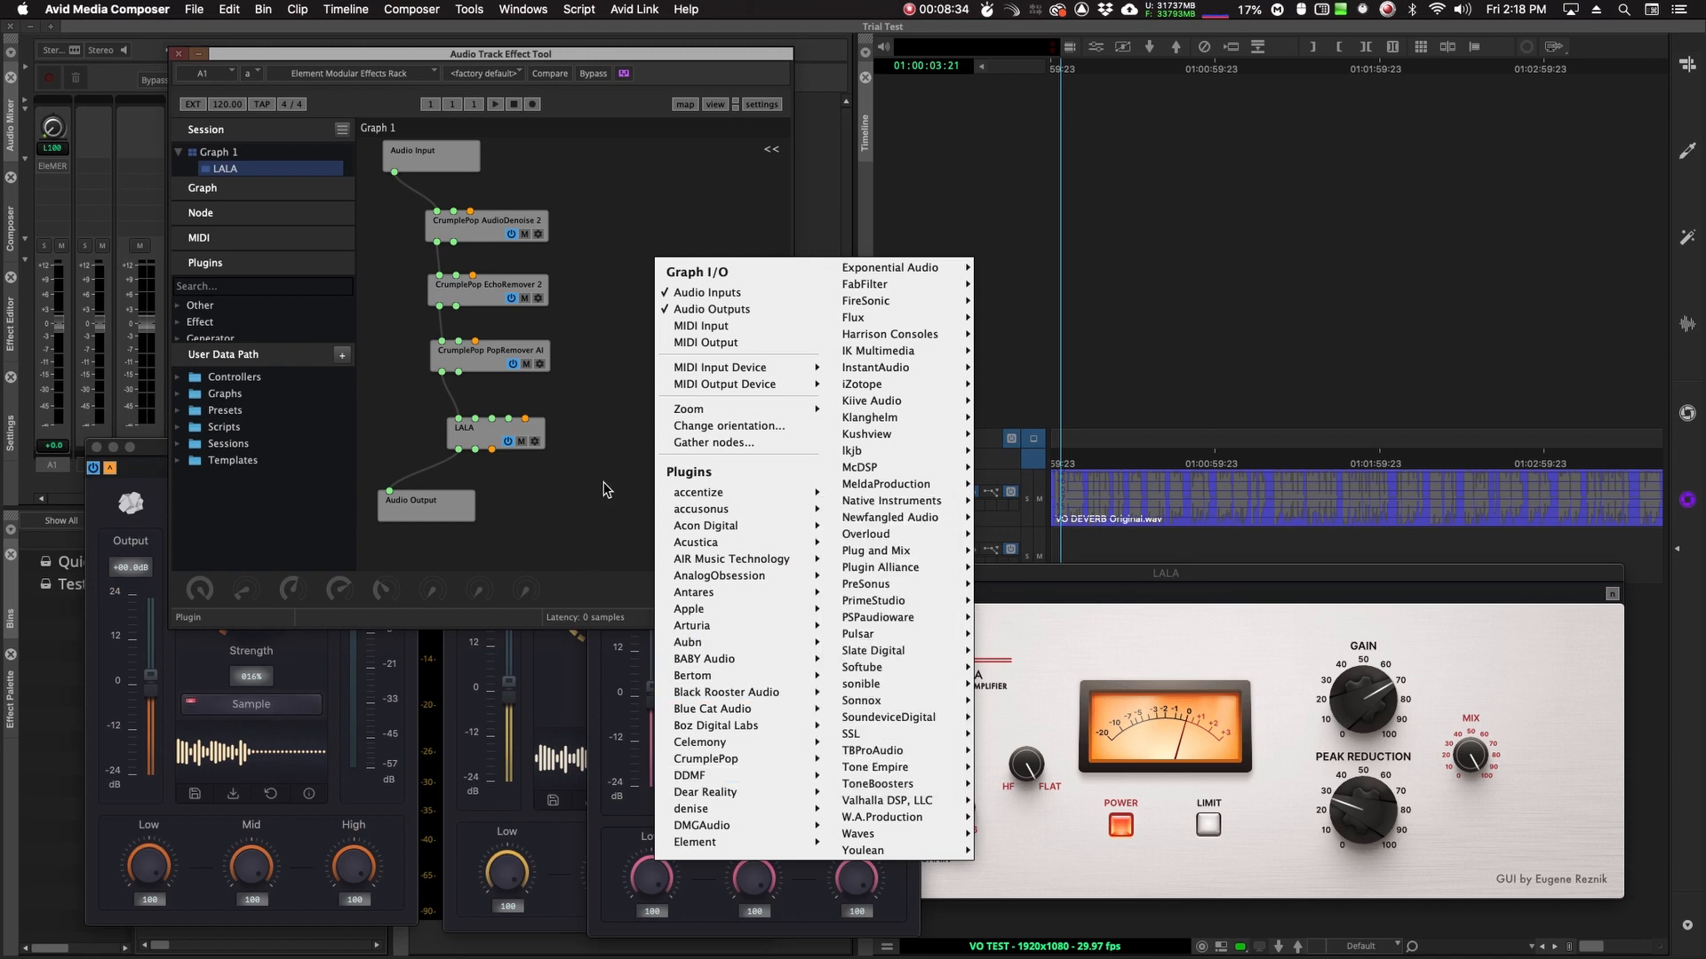
pyautogui.moveTo(693, 592)
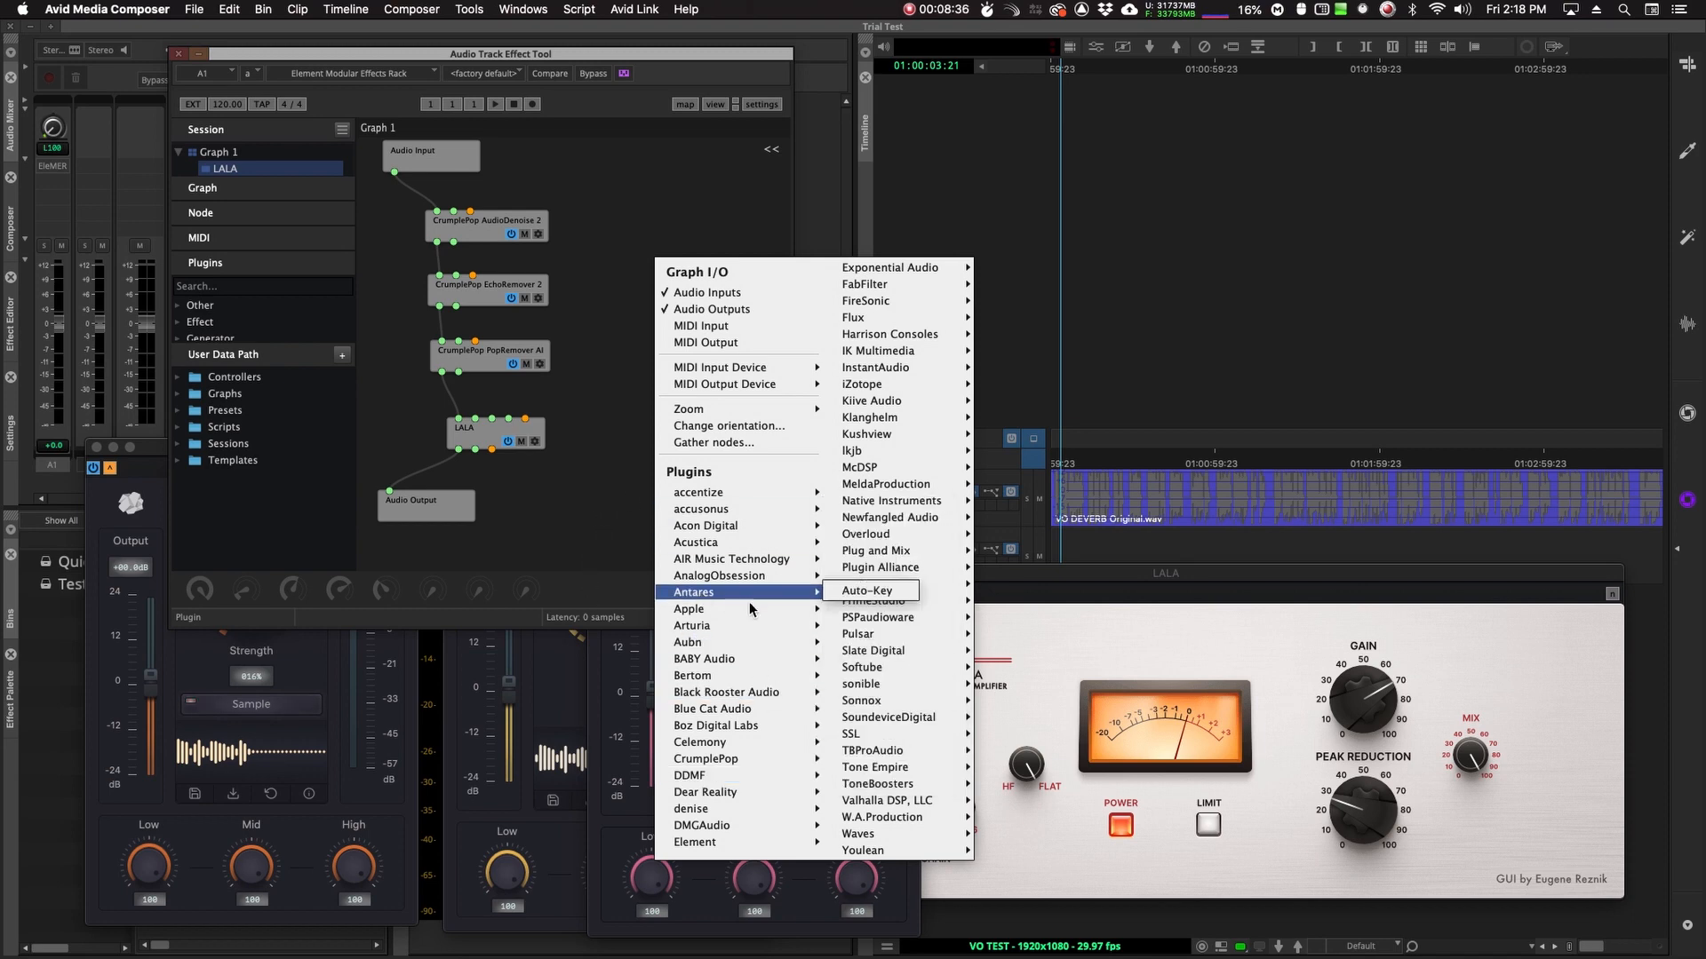
pyautogui.moveTo(882, 817)
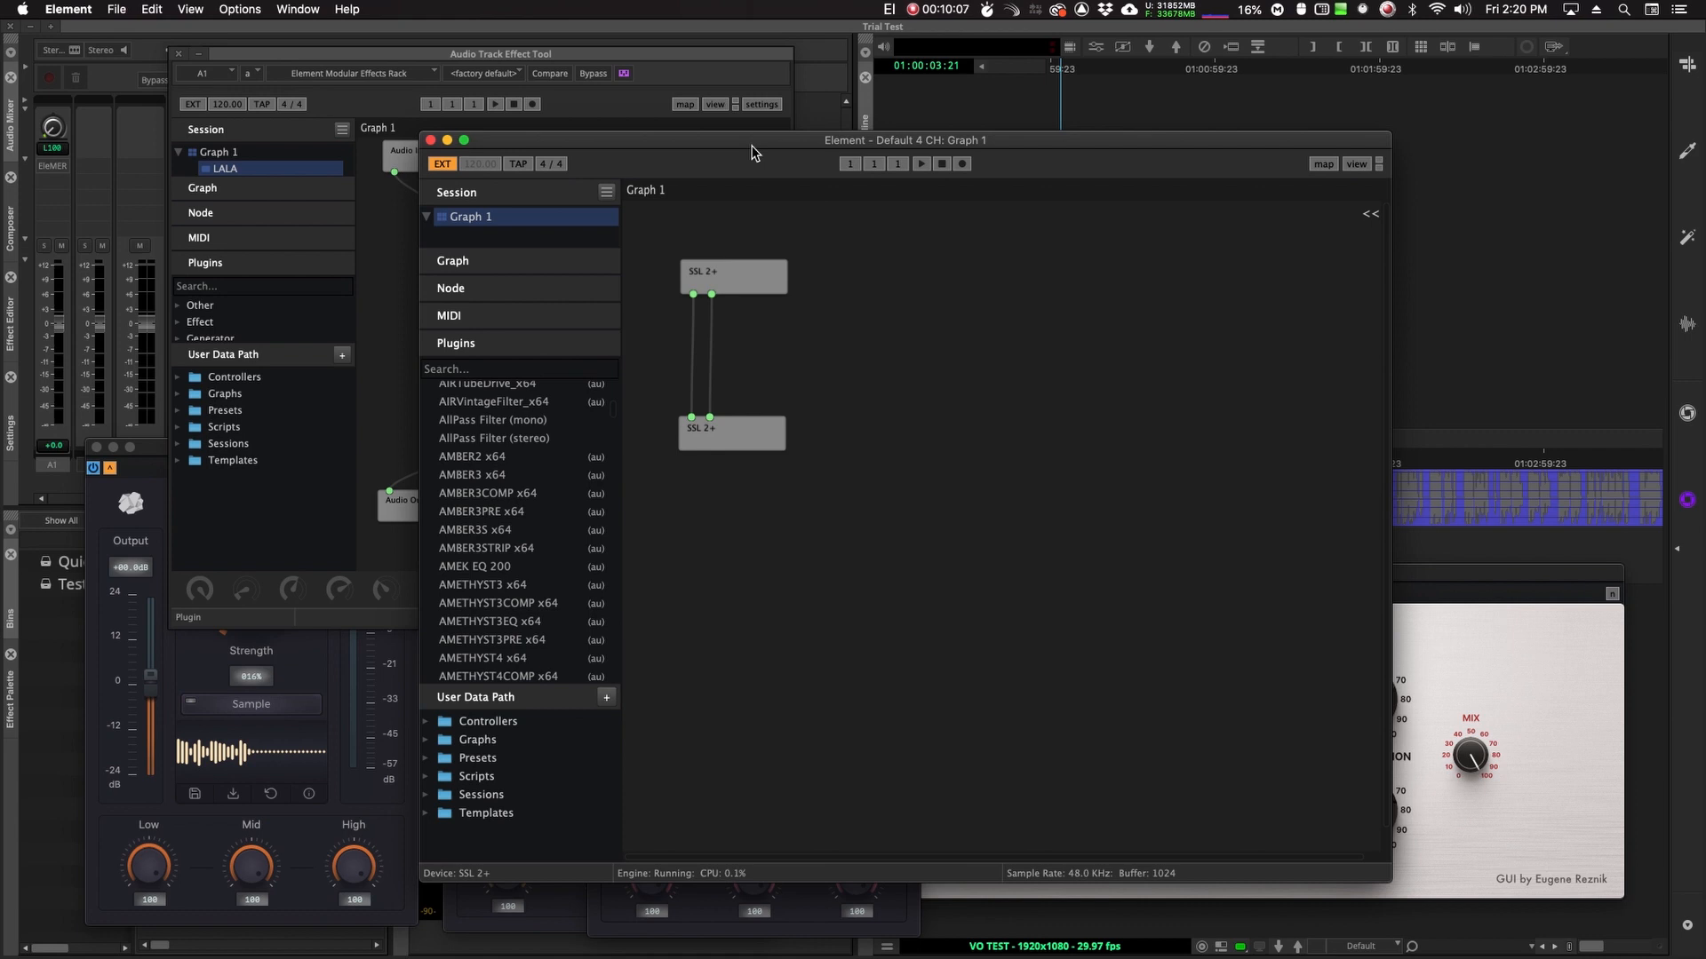
pyautogui.moveTo(777, 552)
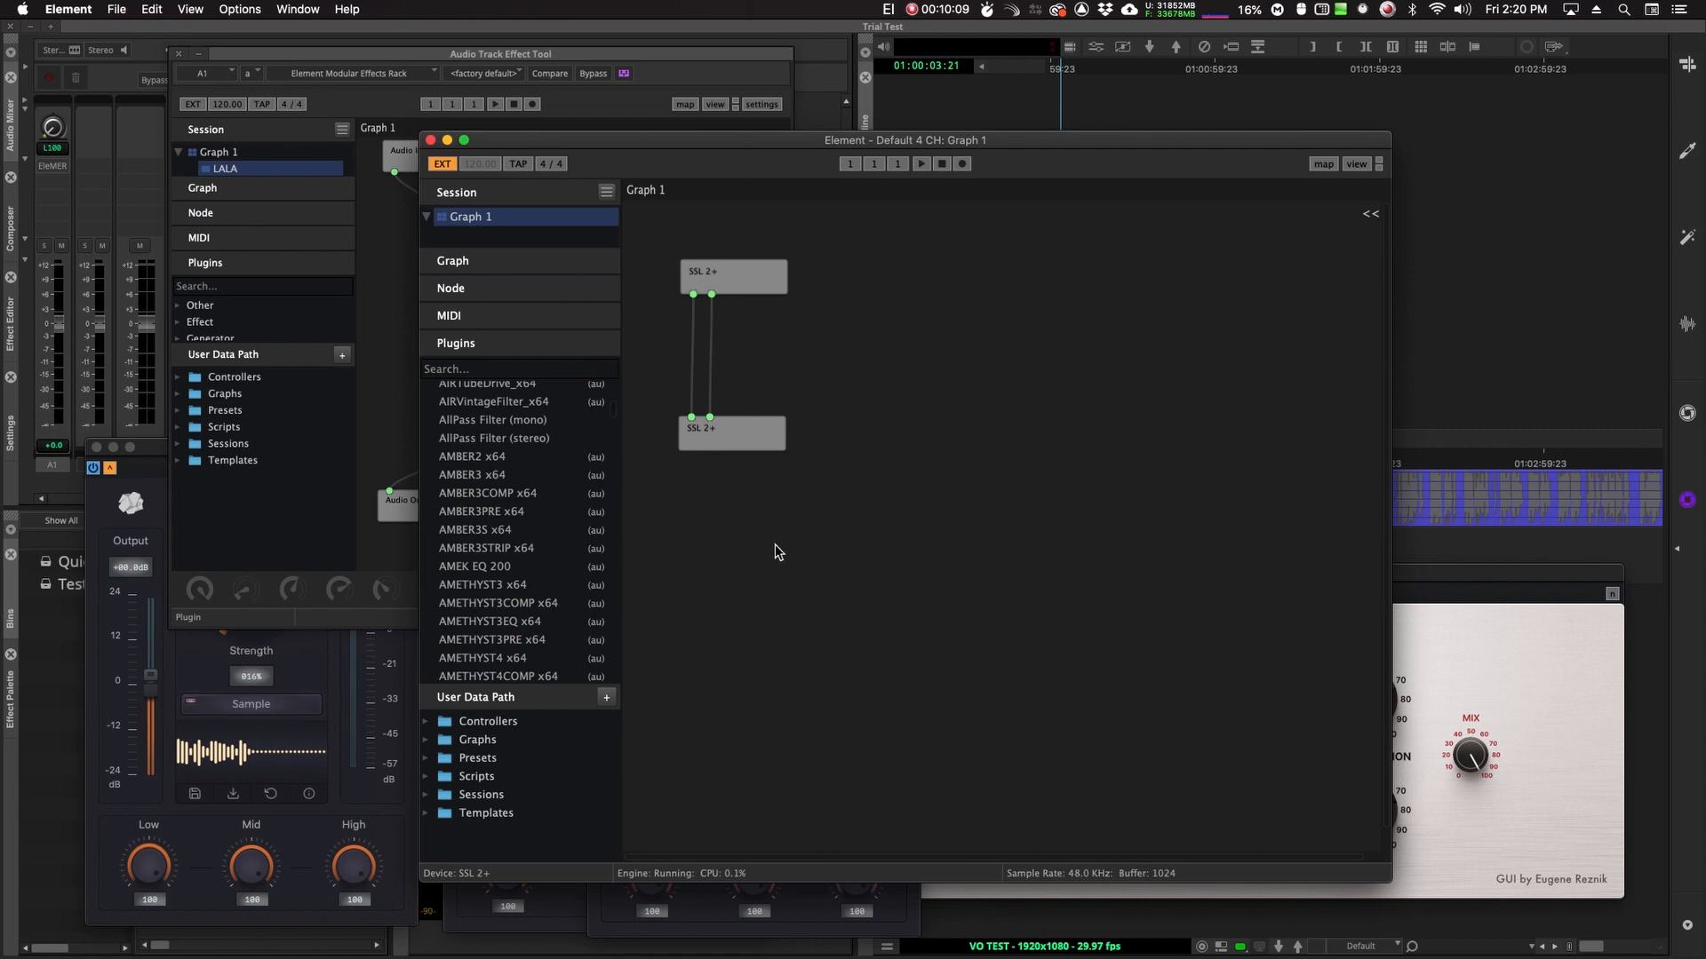
pyautogui.moveTo(802, 578)
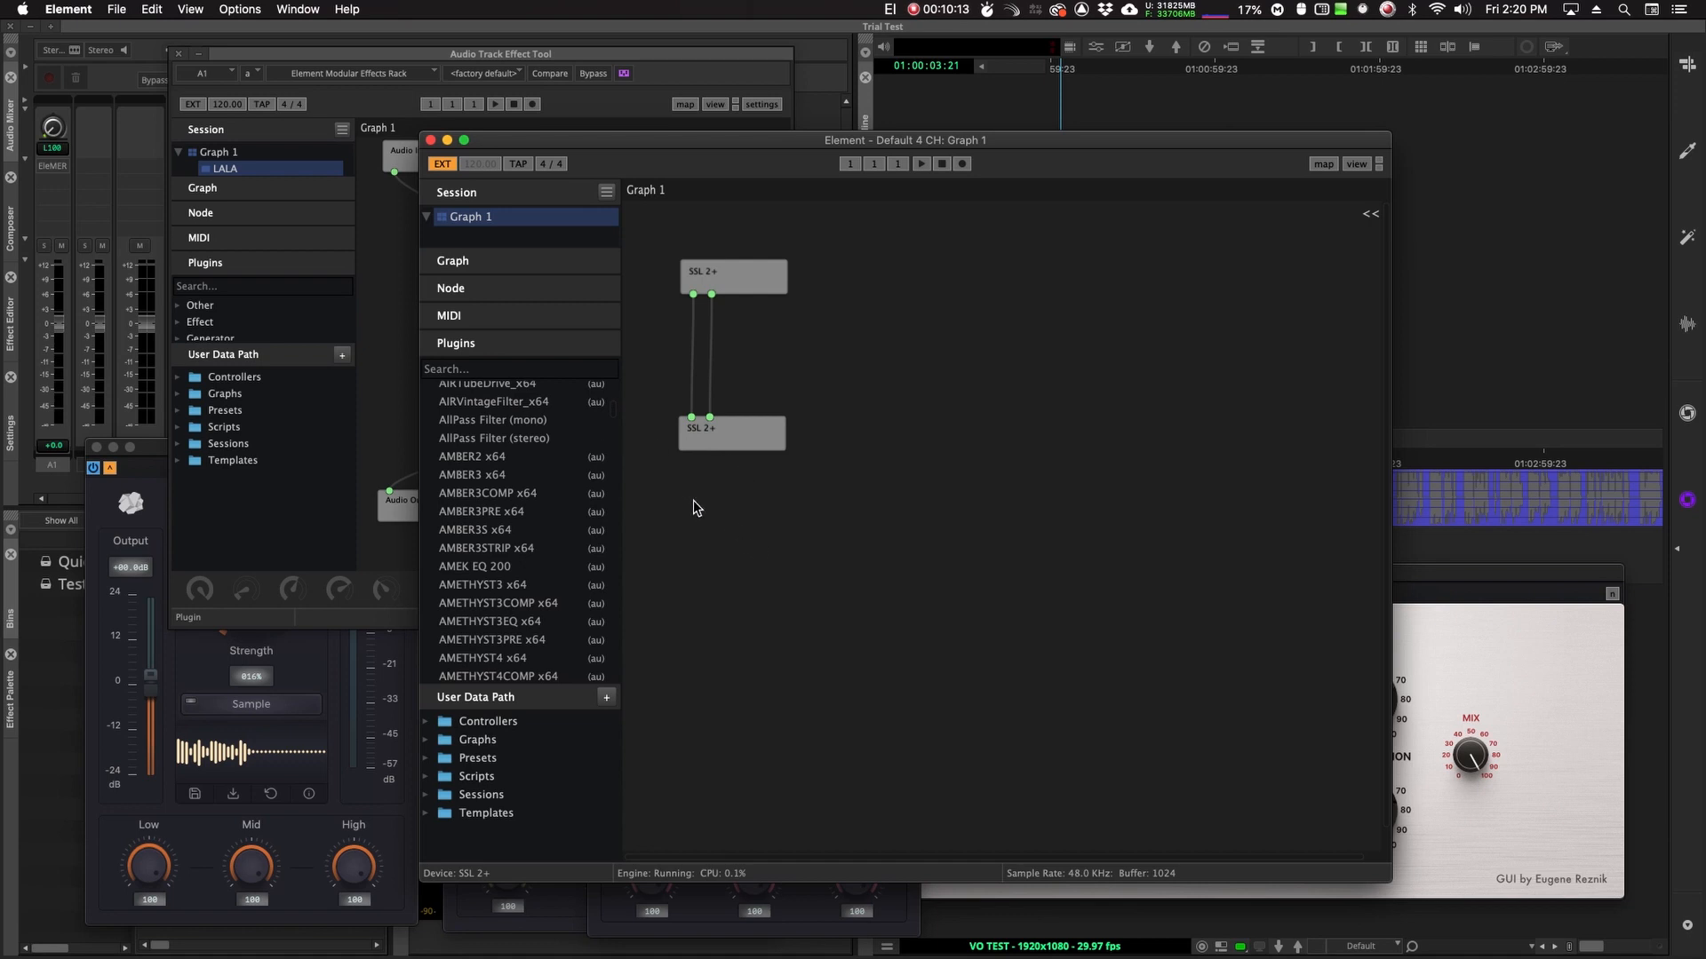
pyautogui.moveTo(579, 401)
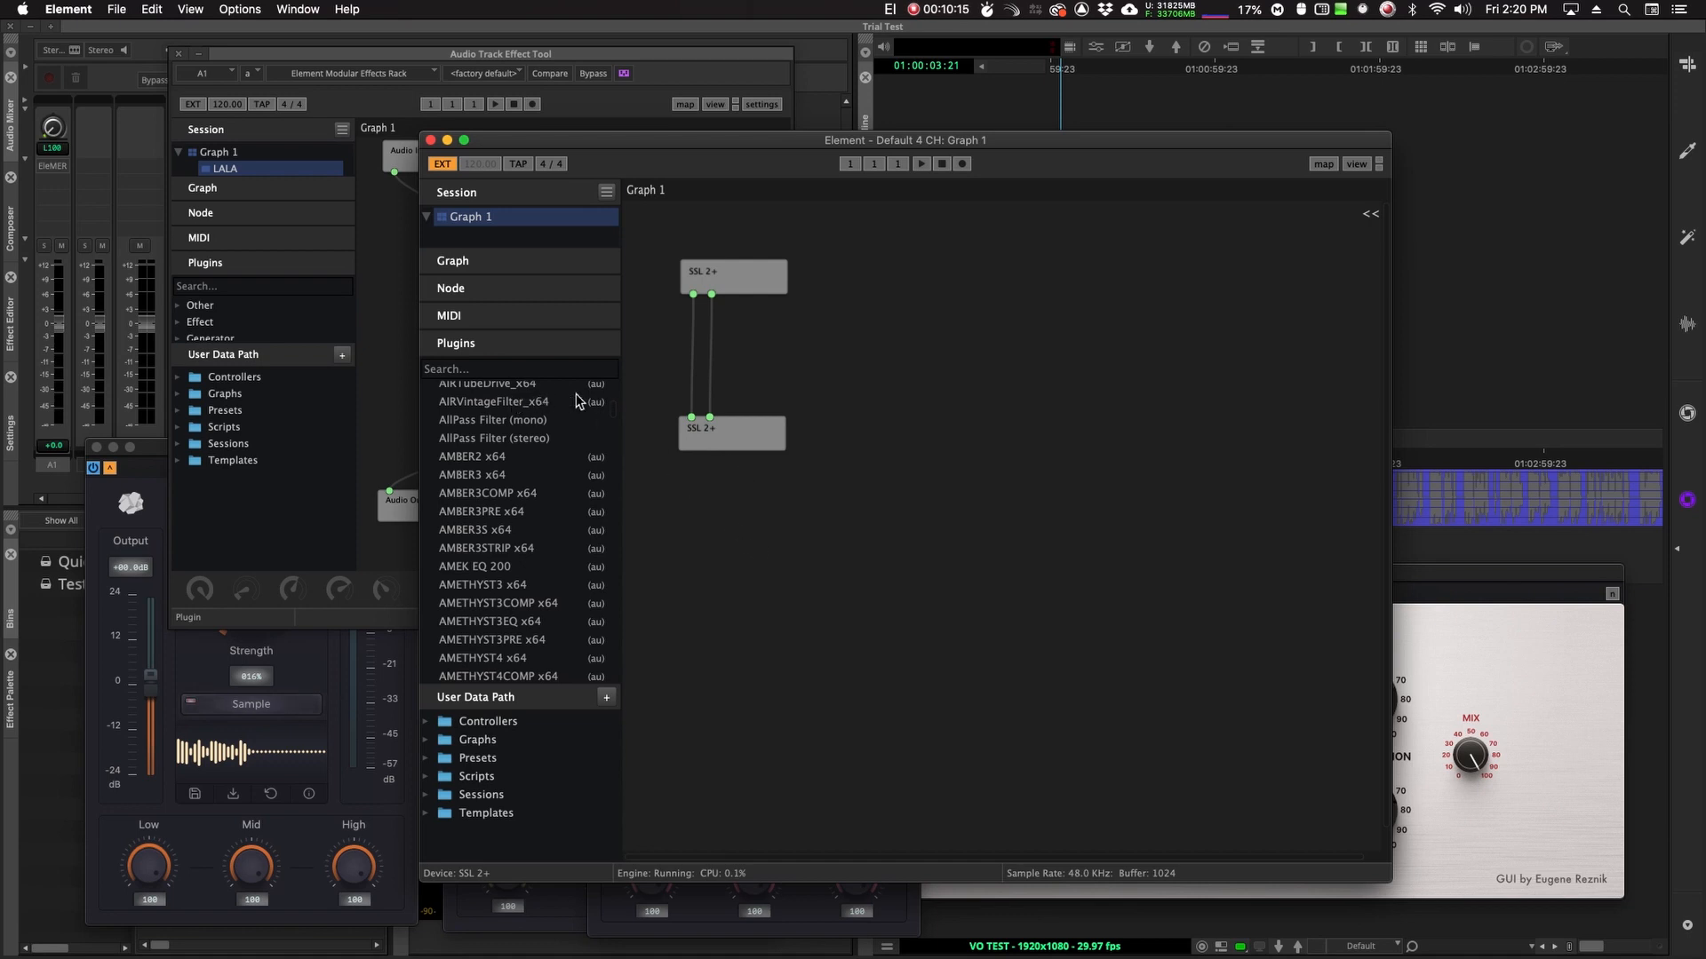
# Close the standalone Element window and dismiss the Save Session prompt.
pyautogui.scroll(-3)
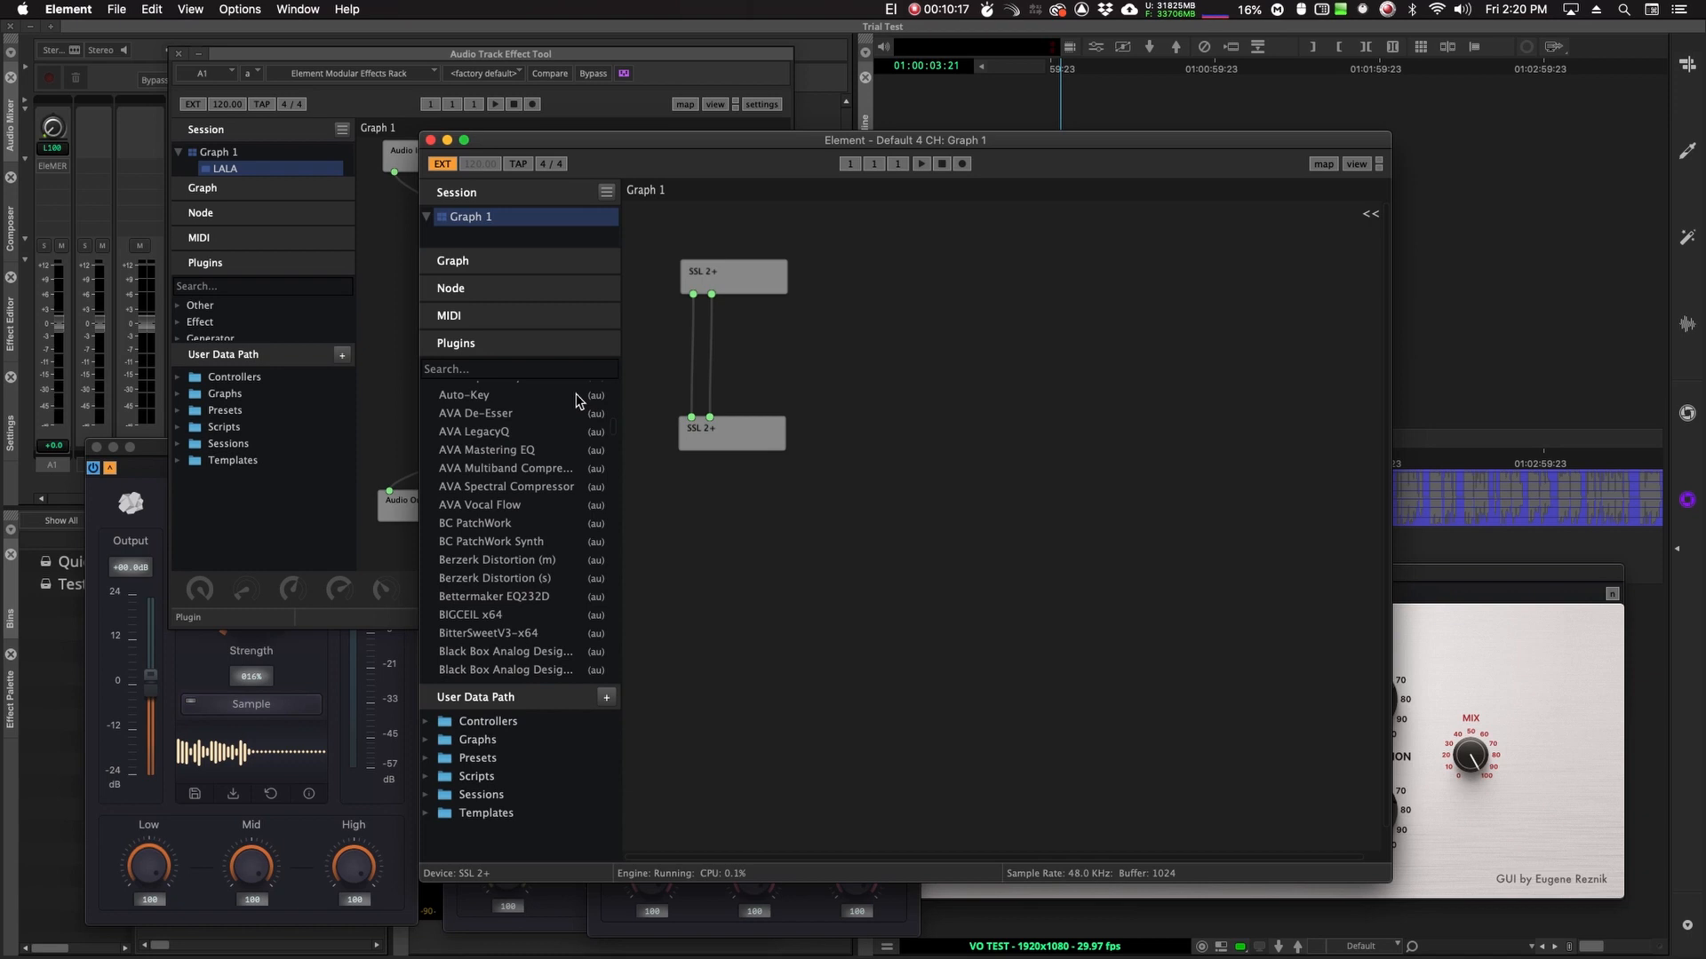
pyautogui.scroll(3)
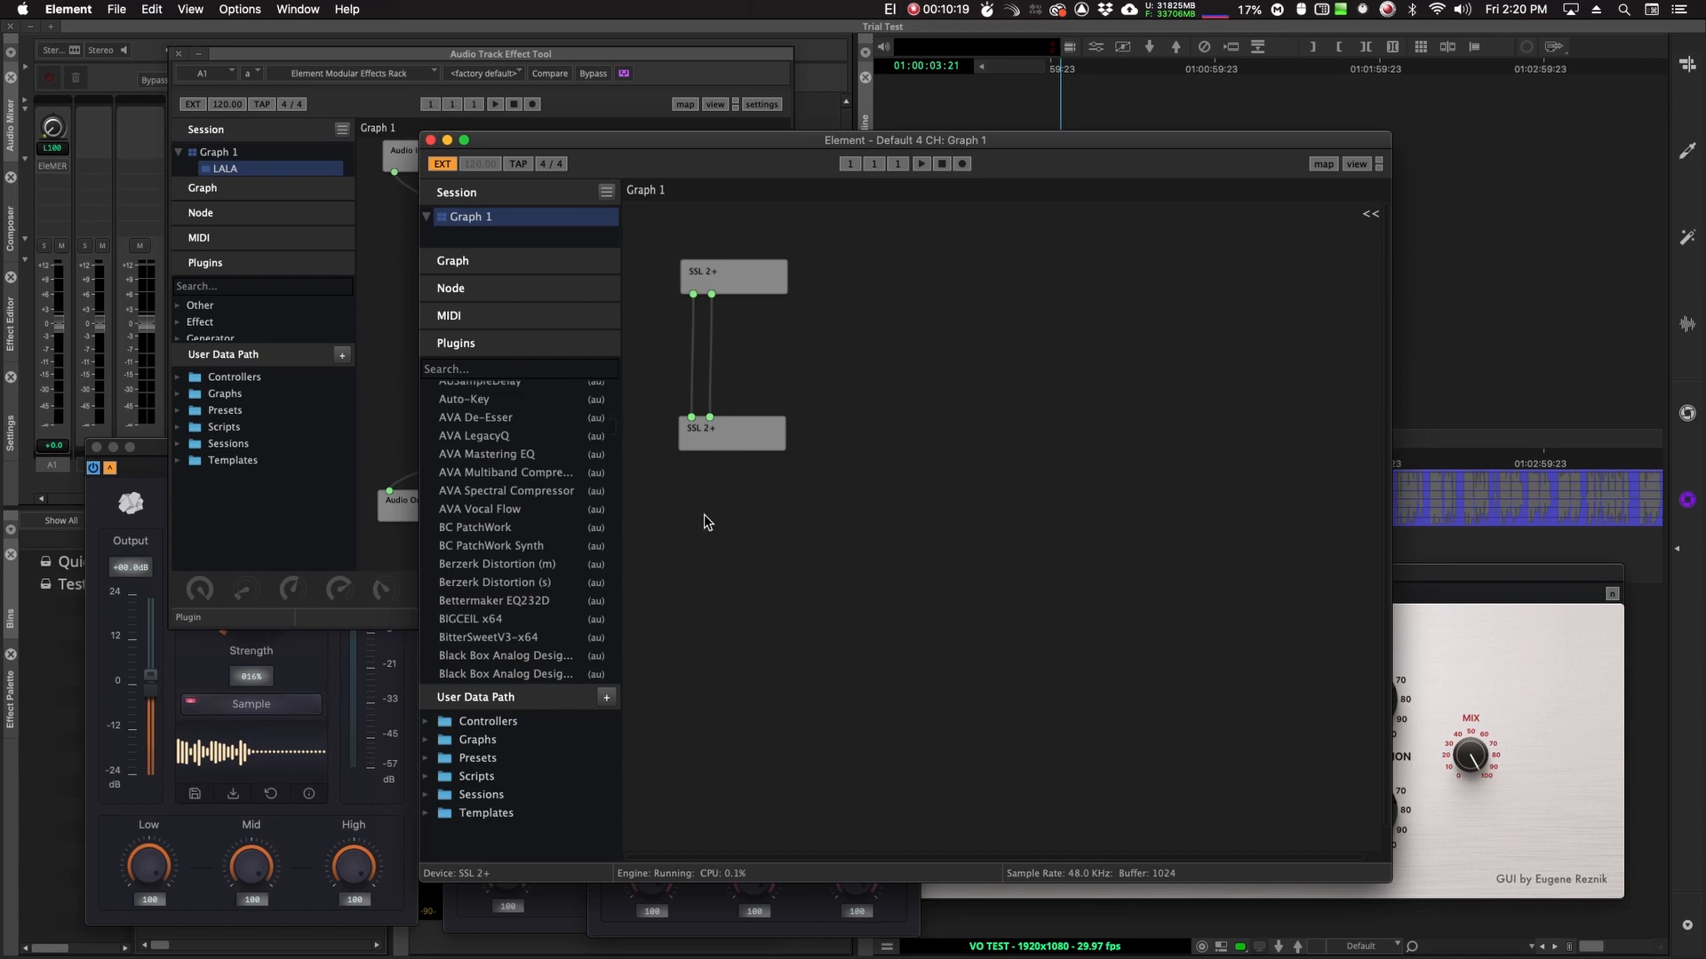
pyautogui.moveTo(737, 776)
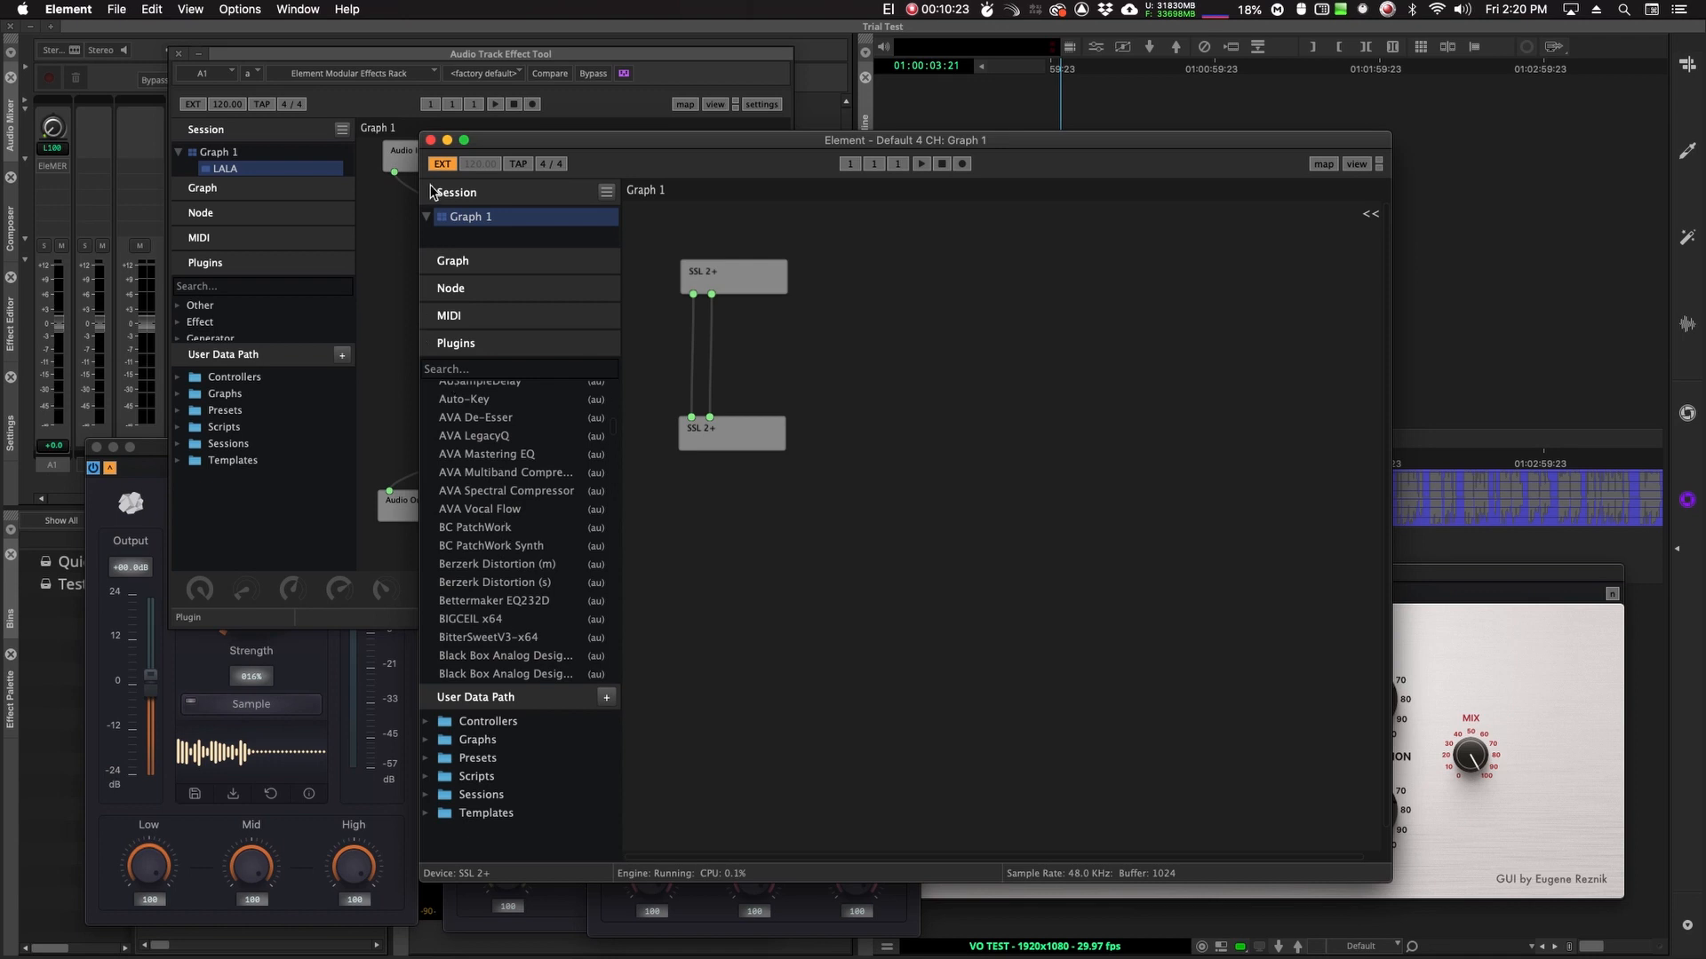
pyautogui.click(431, 139)
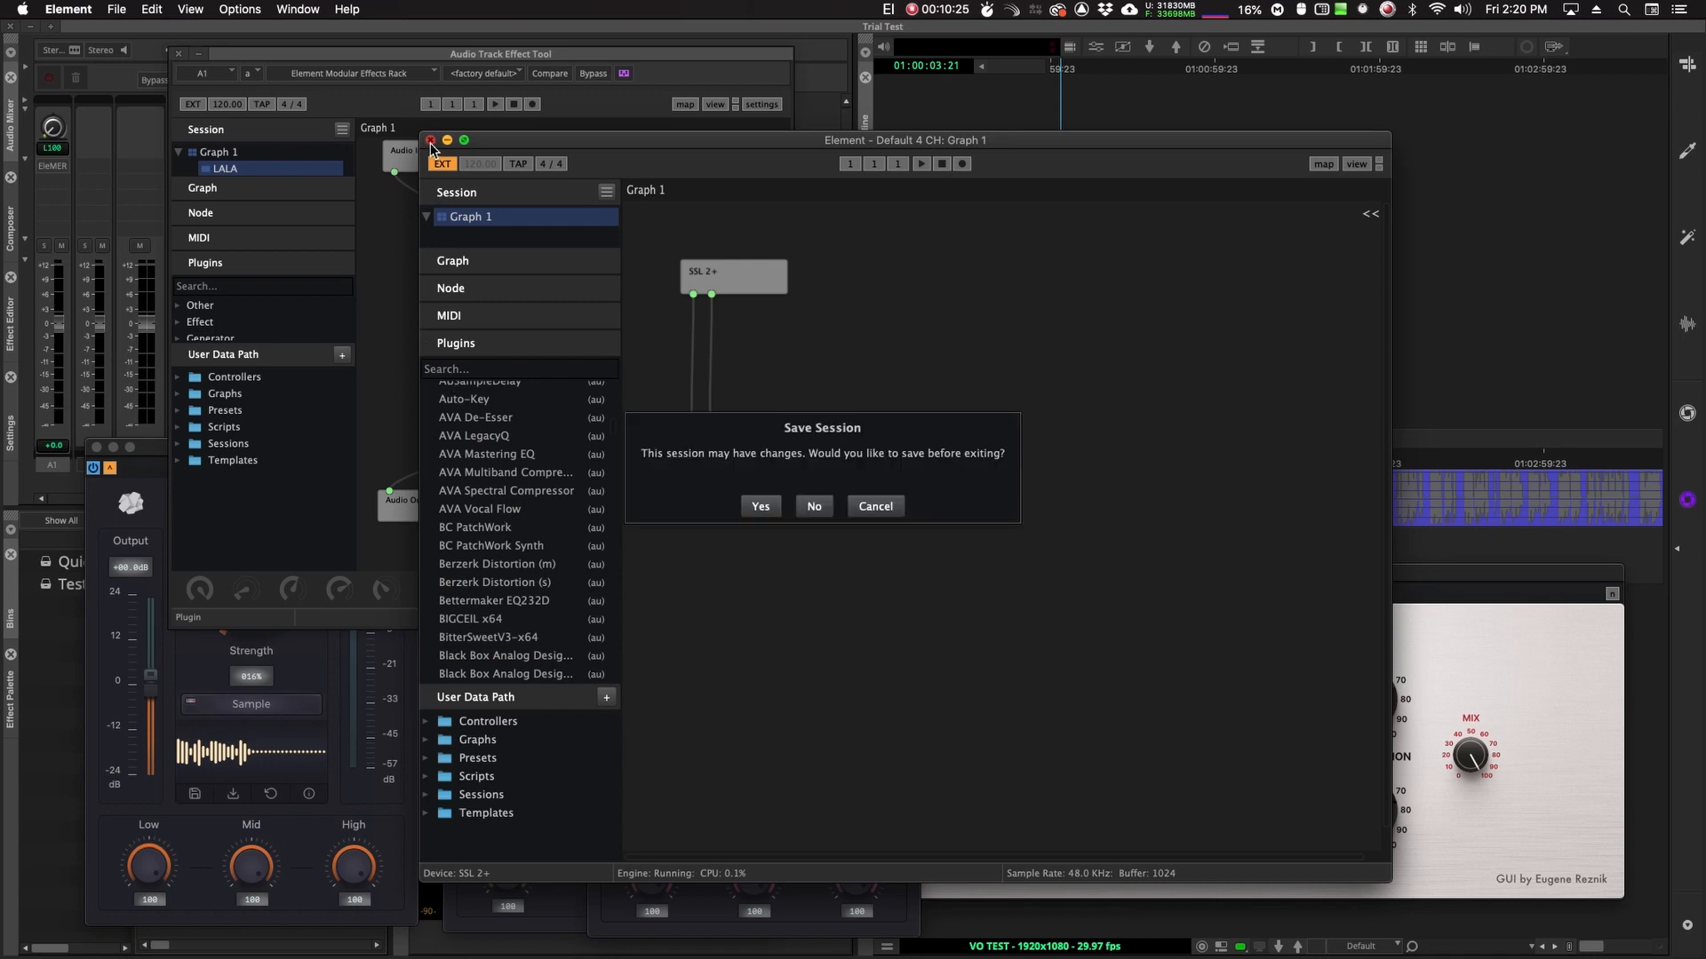
pyautogui.click(813, 505)
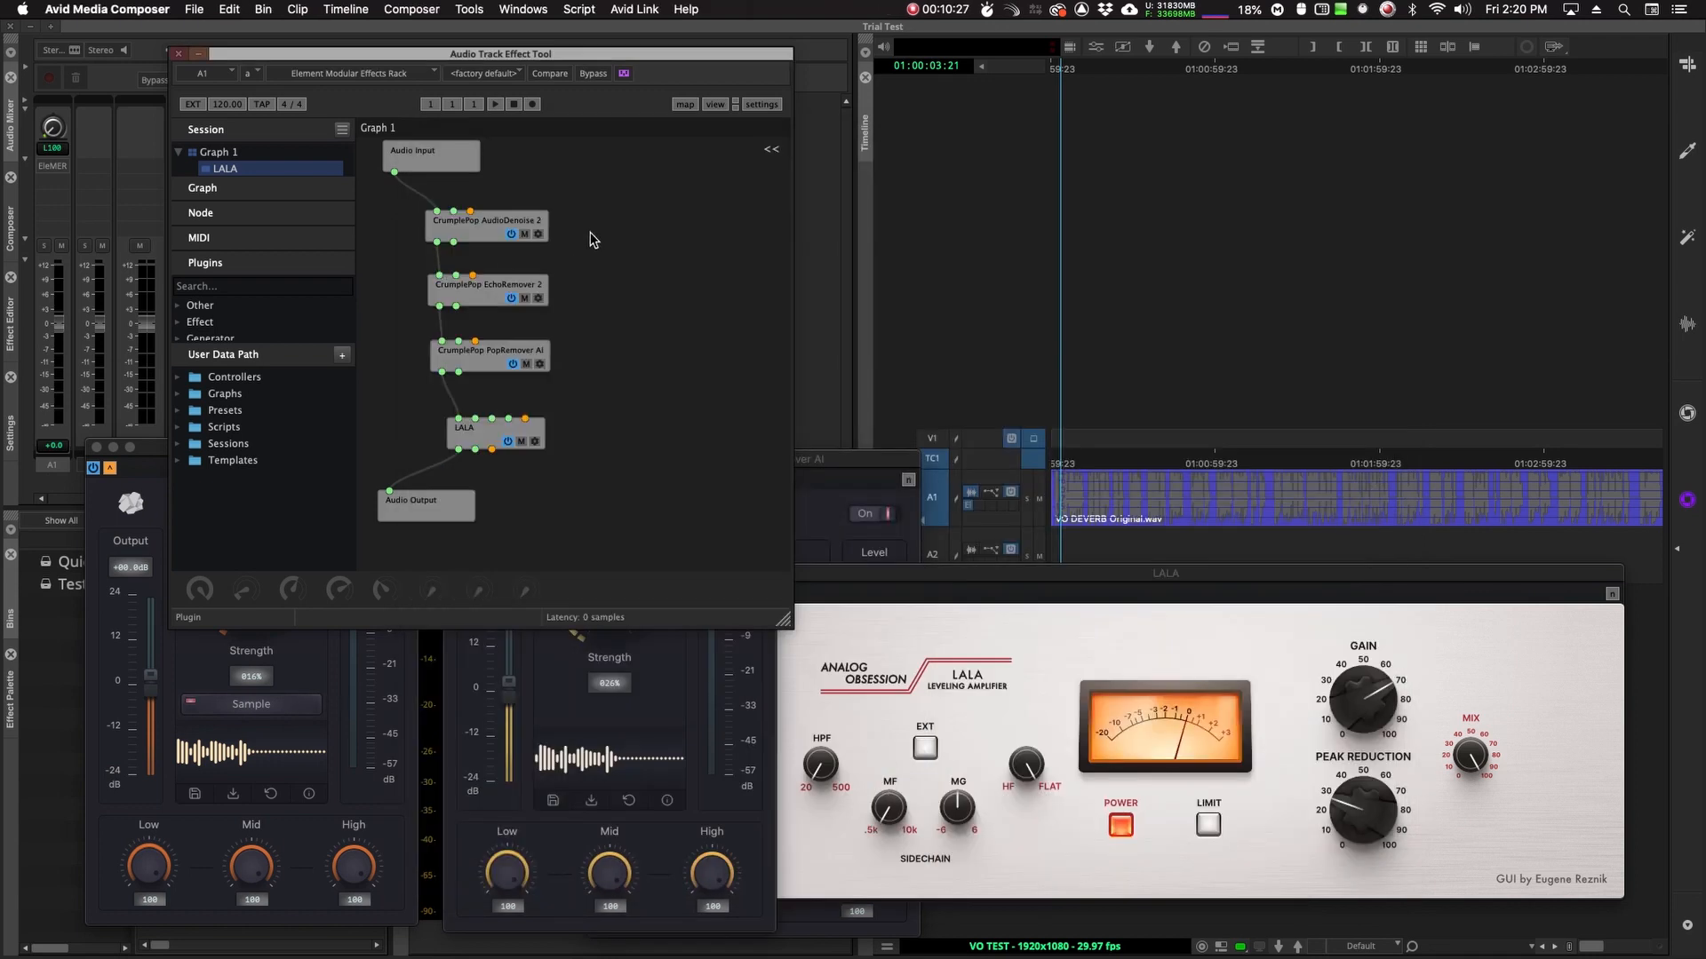
# Move the Audio Track Effect Tool down-right, then select the AudioDenoise 2 and LALA nodes.
pyautogui.moveTo(501, 53); pyautogui.dragTo(575, 90)
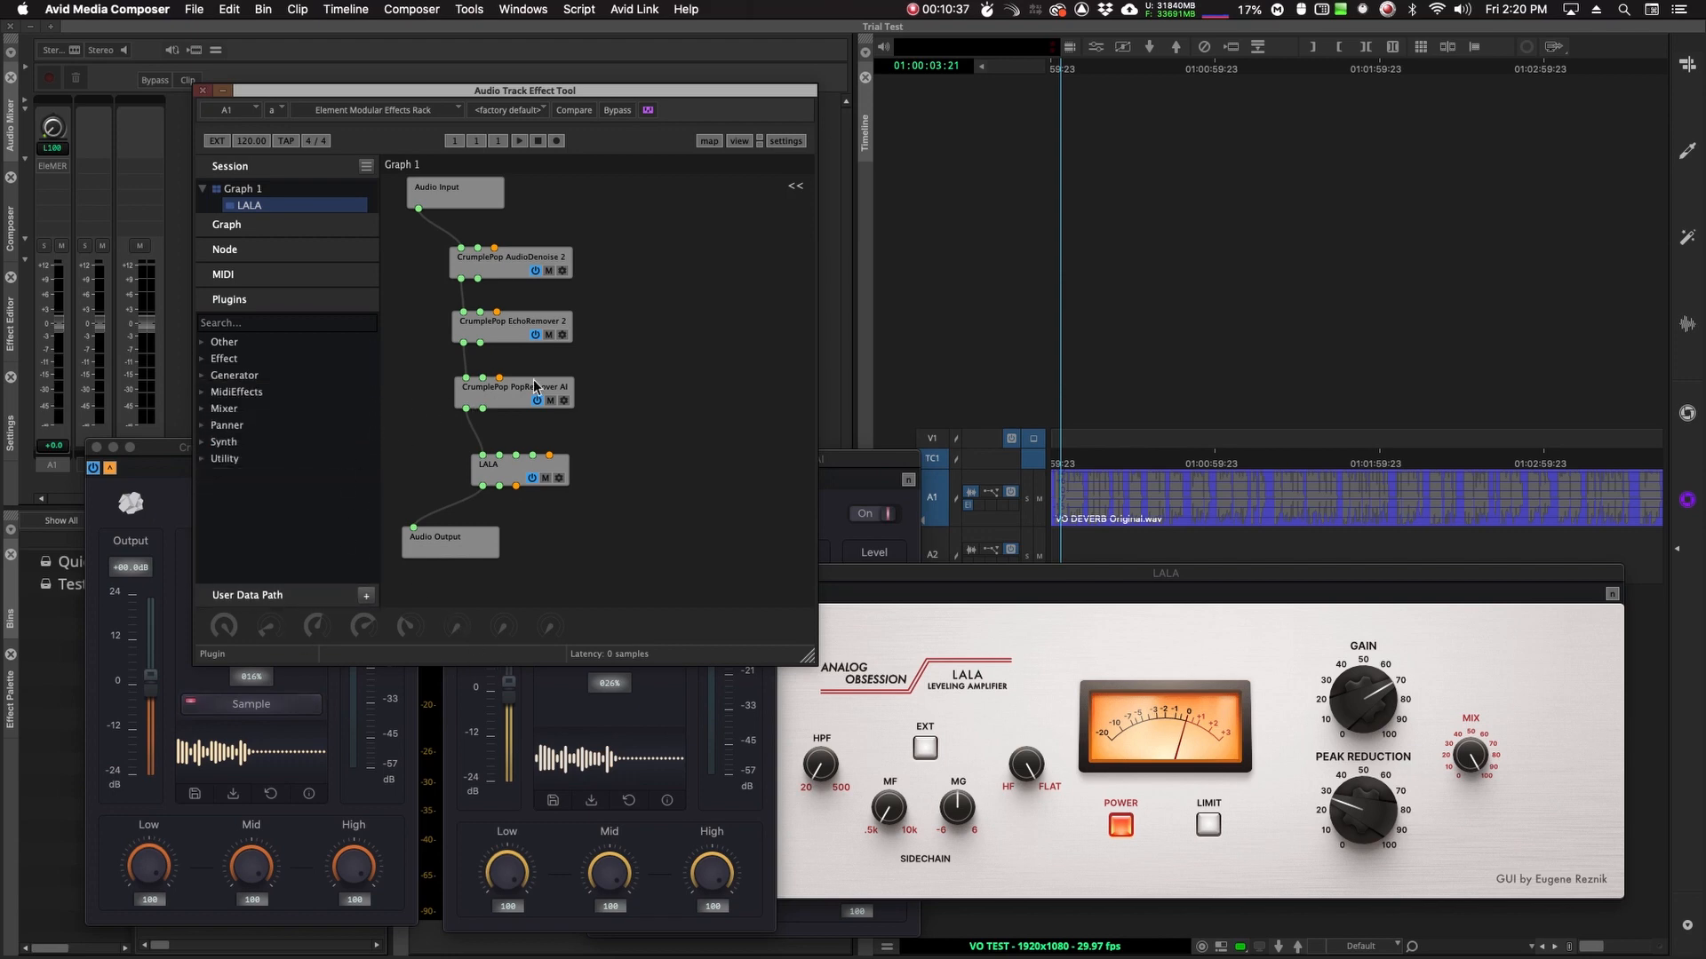
pyautogui.moveTo(610, 338)
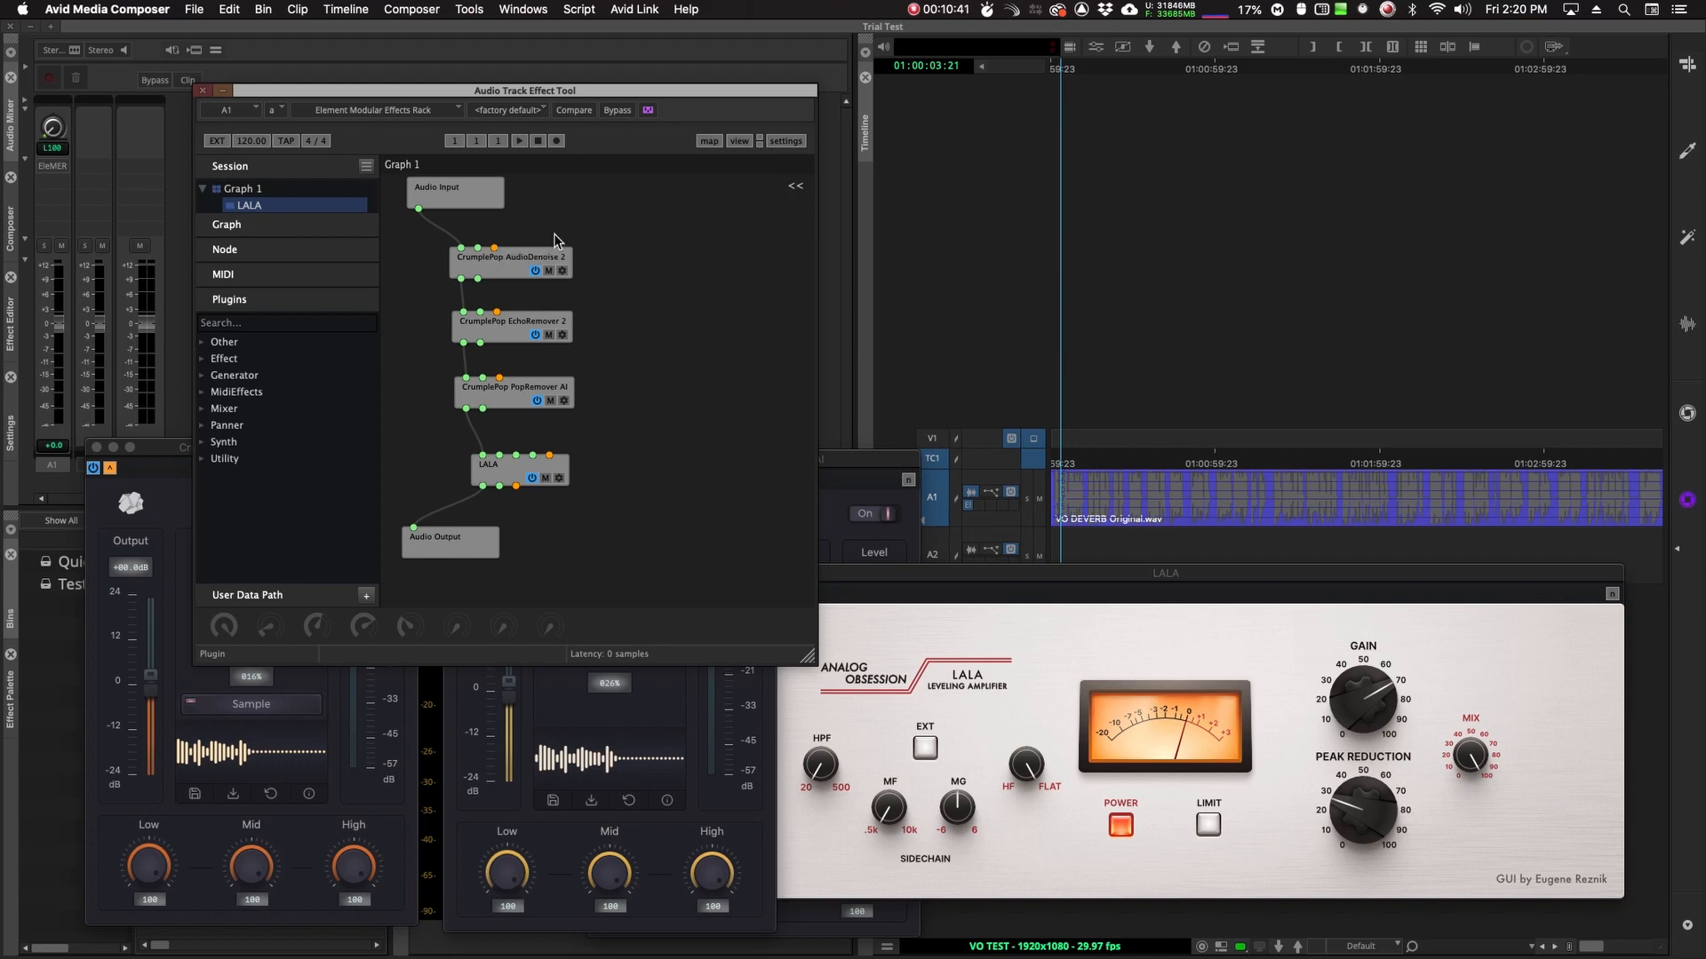
pyautogui.click(513, 256)
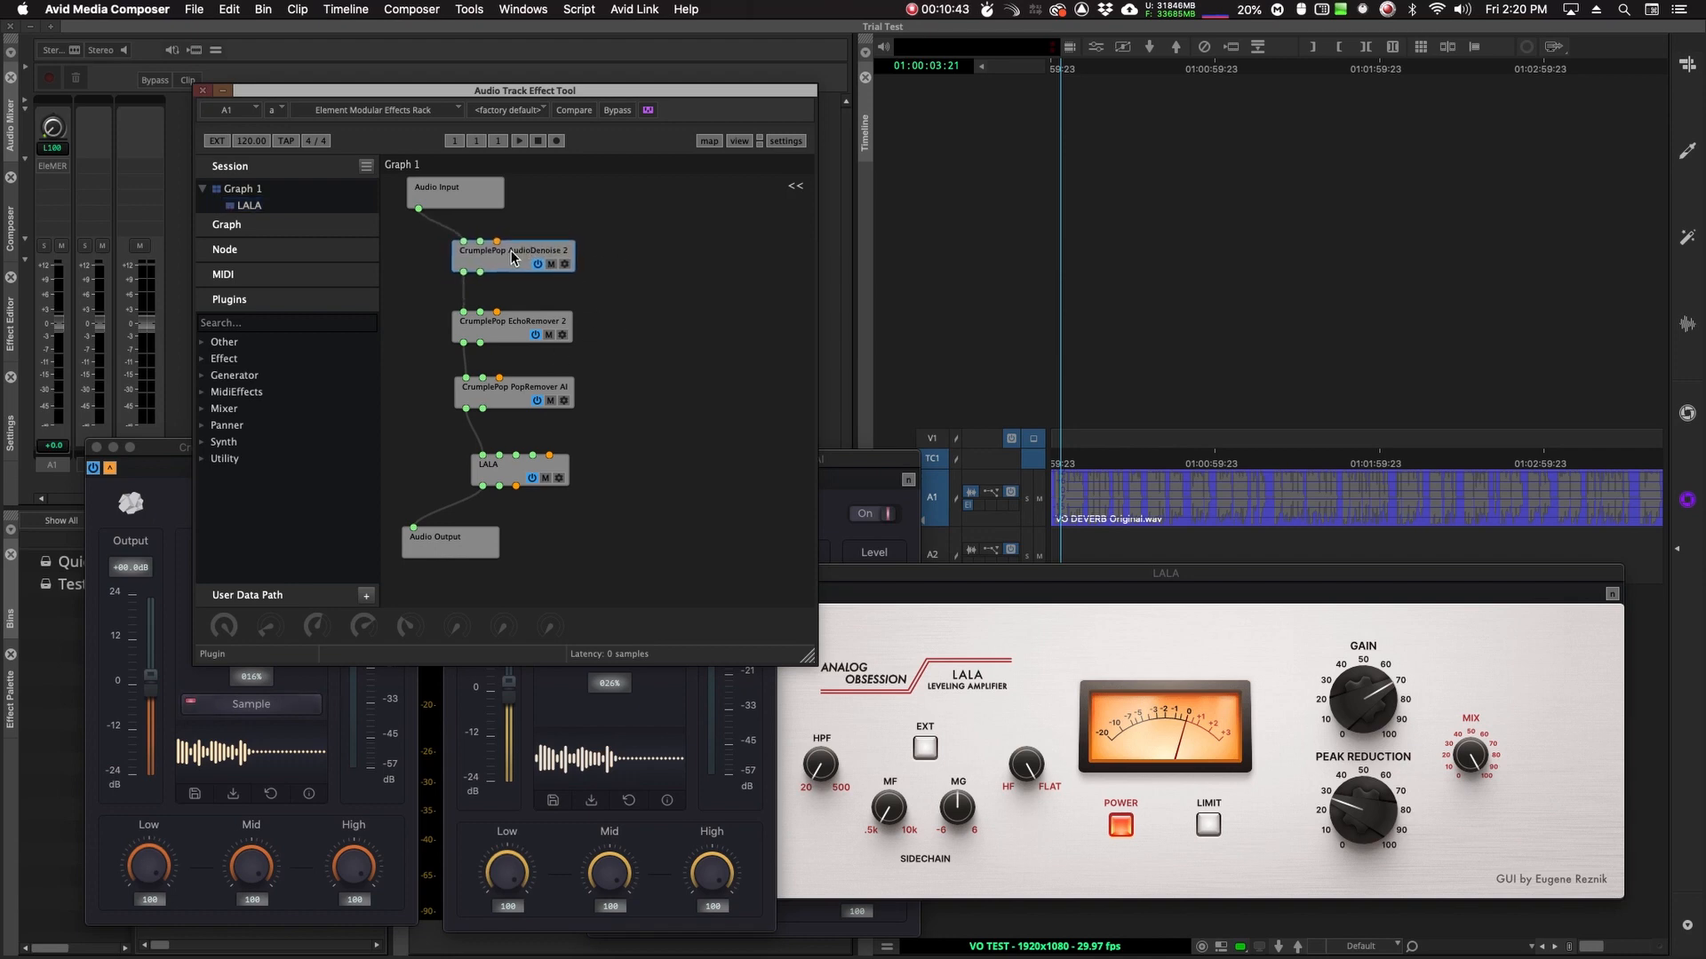
pyautogui.click(520, 470)
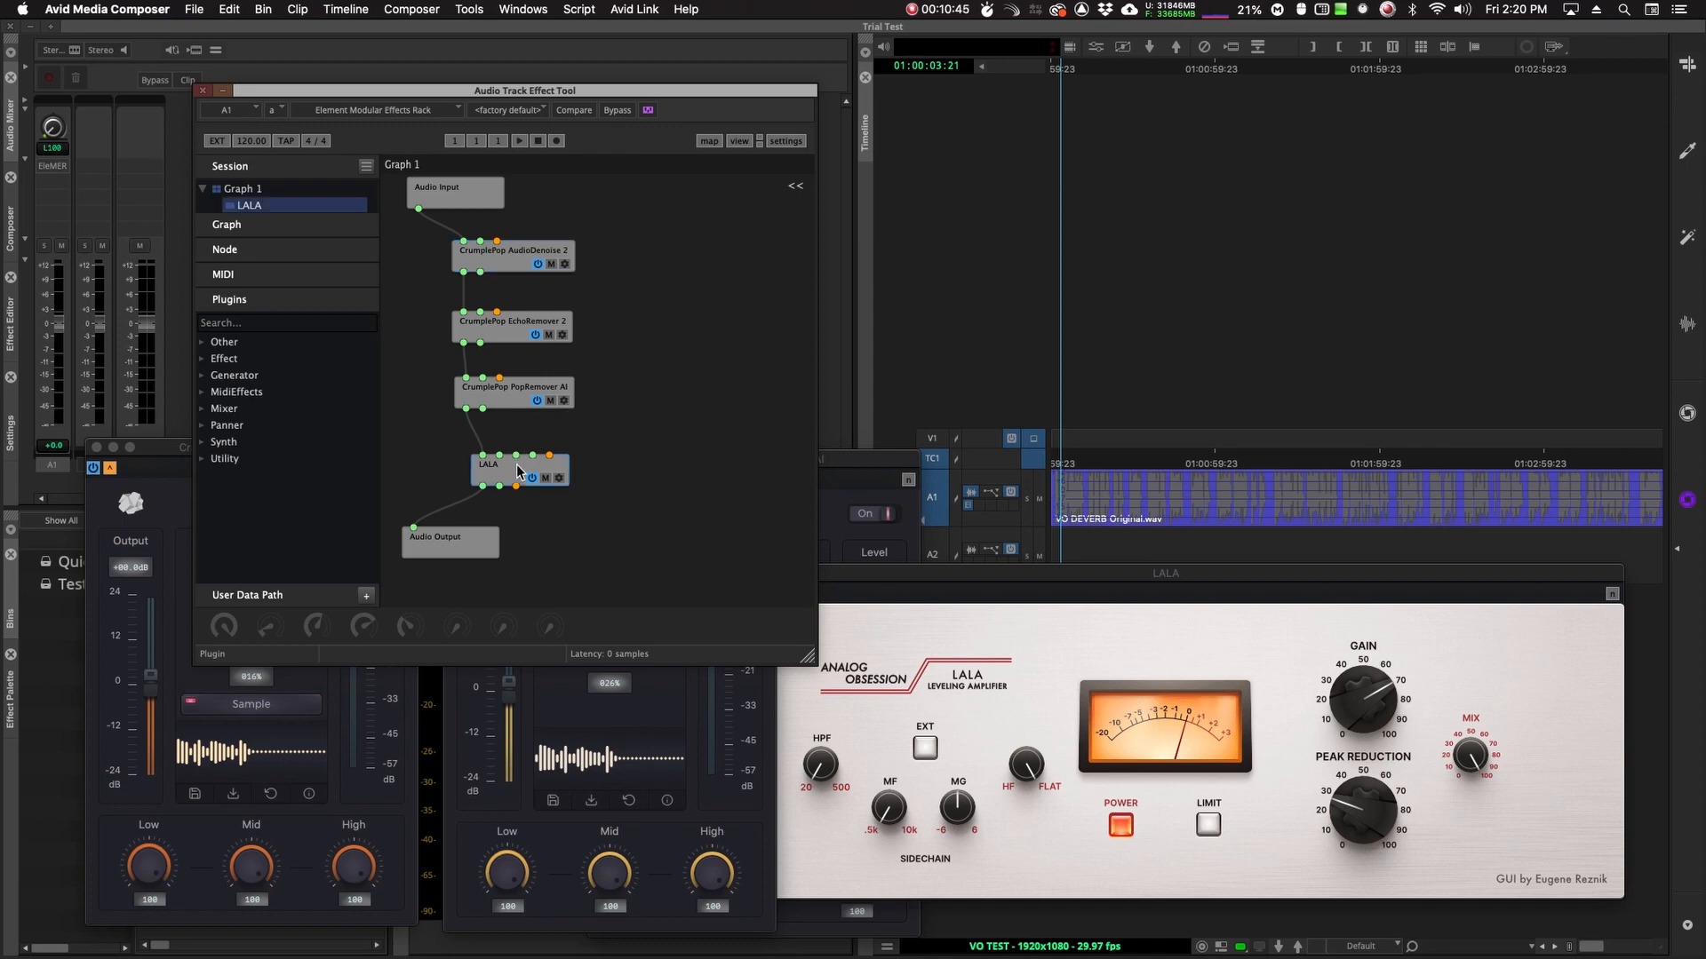